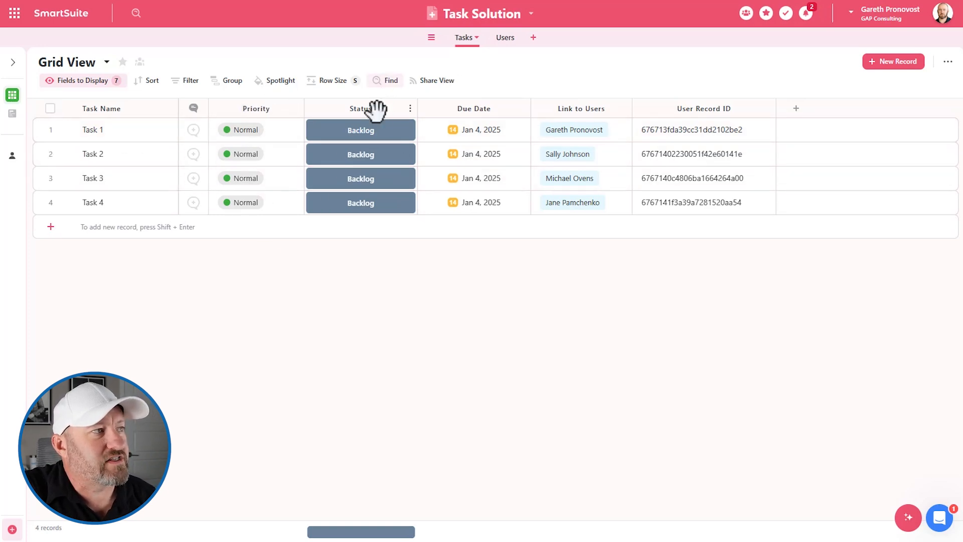
Review Task 1's values in the Tasks grid, then the first user's Assigned To value in Users.
{"action": "left_click", "coordinate": [360, 130]}
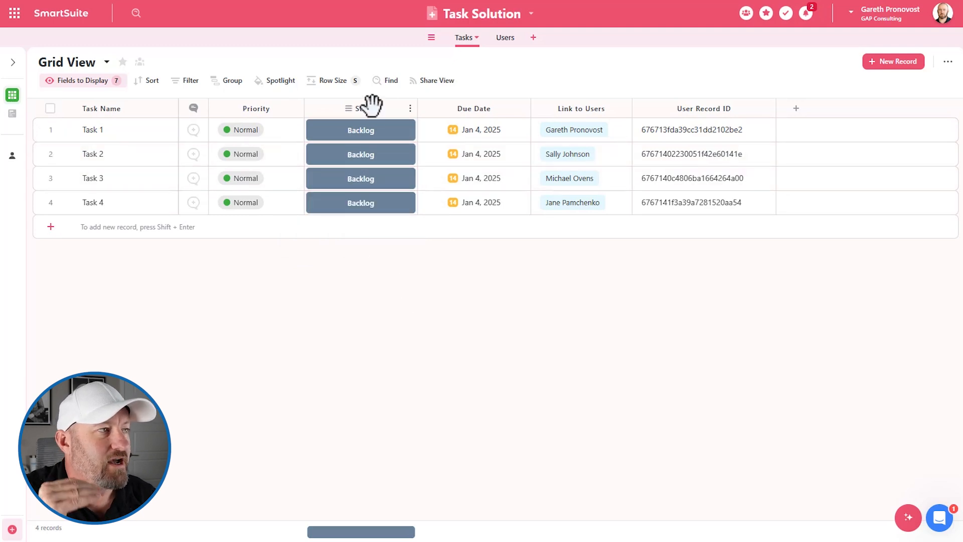
{"action": "left_click", "coordinate": [110, 153]}
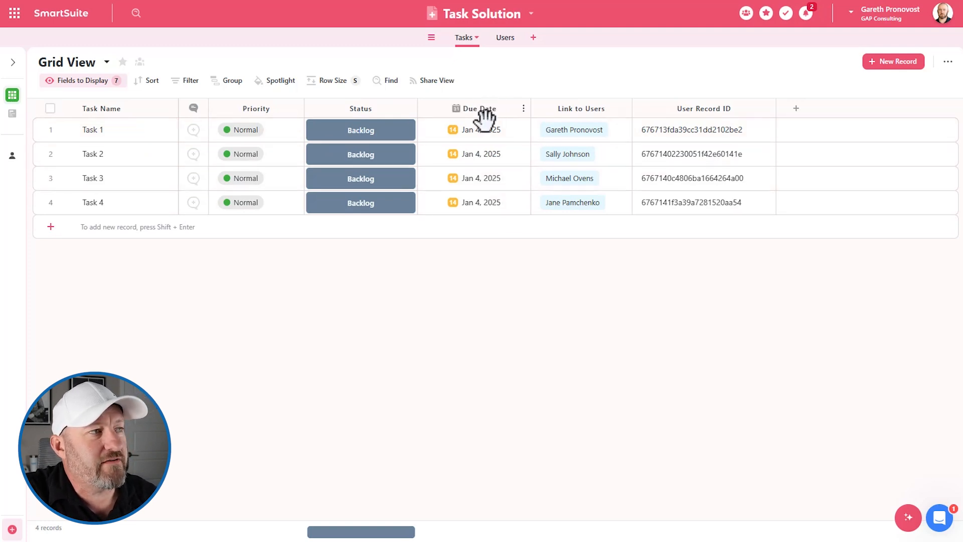
{"action": "left_click", "coordinate": [479, 129]}
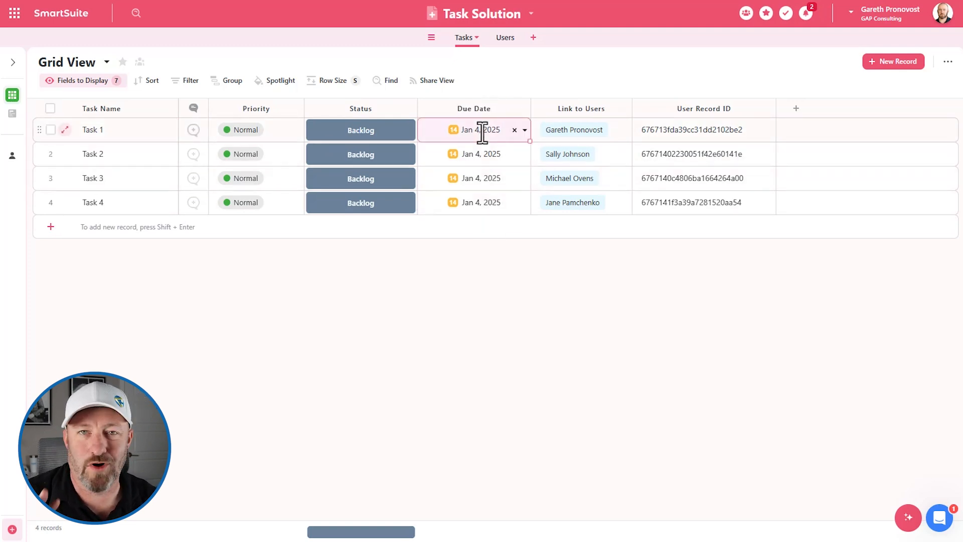
{"action": "mouse_move", "coordinate": [577, 130]}
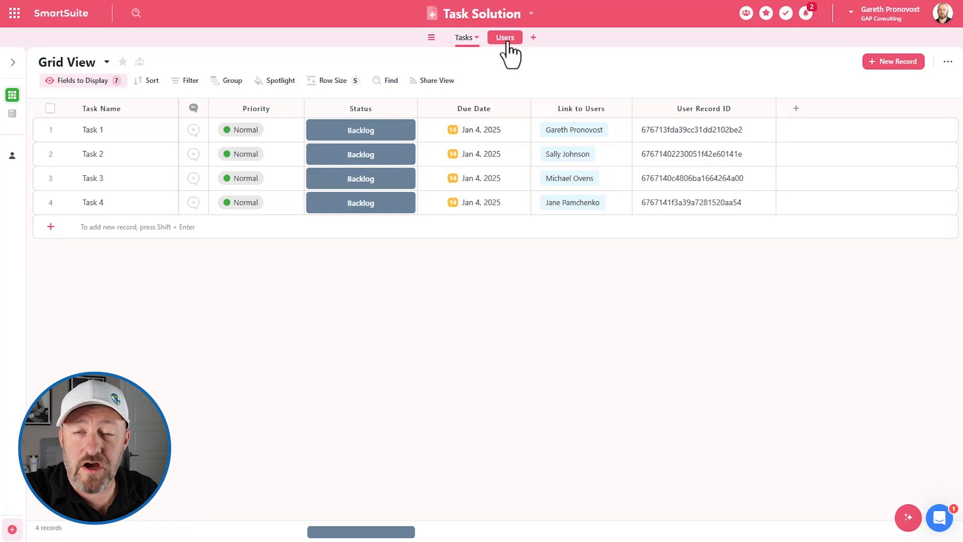
{"action": "left_click", "coordinate": [504, 37]}
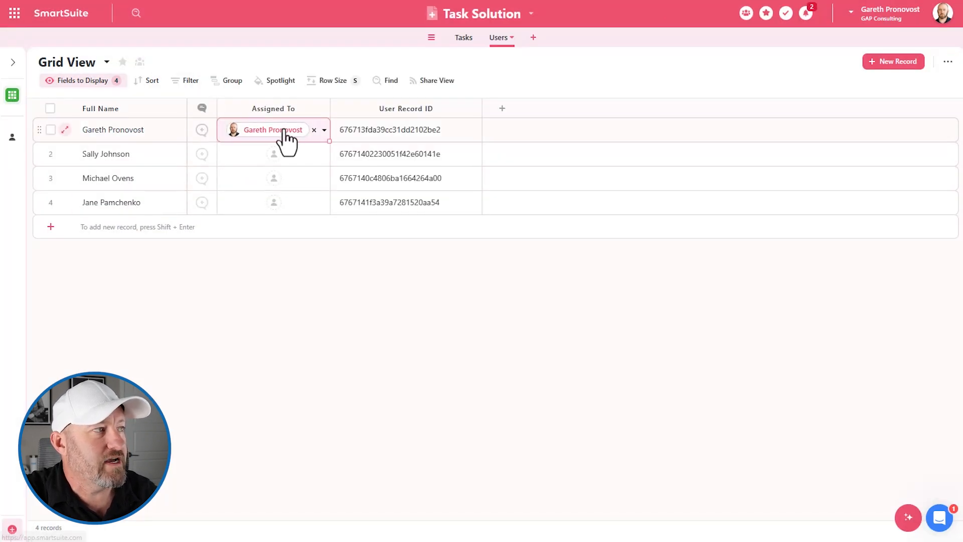
{"action": "left_click", "coordinate": [324, 129]}
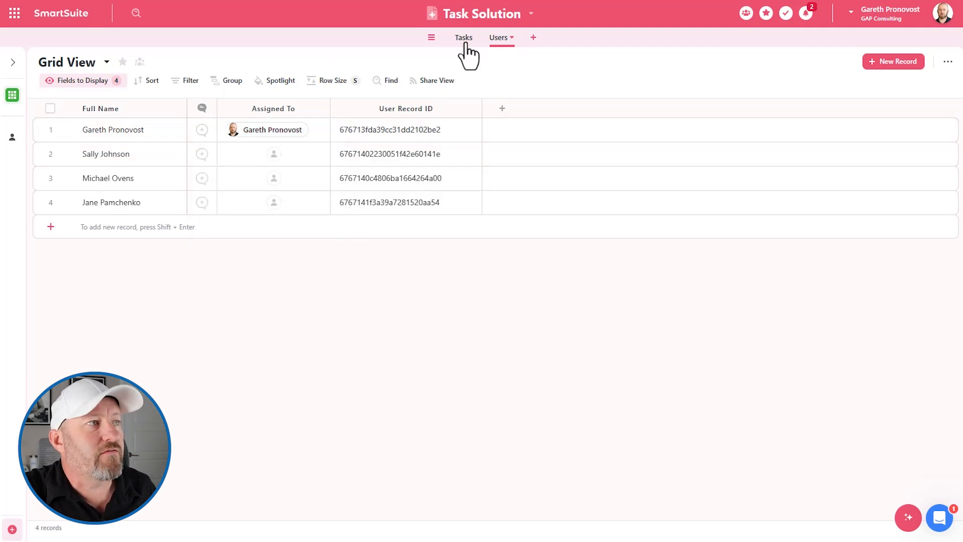
Inspect user full names and the User Record ID formula field showing RECORD_ID().
{"action": "left_click", "coordinate": [464, 37]}
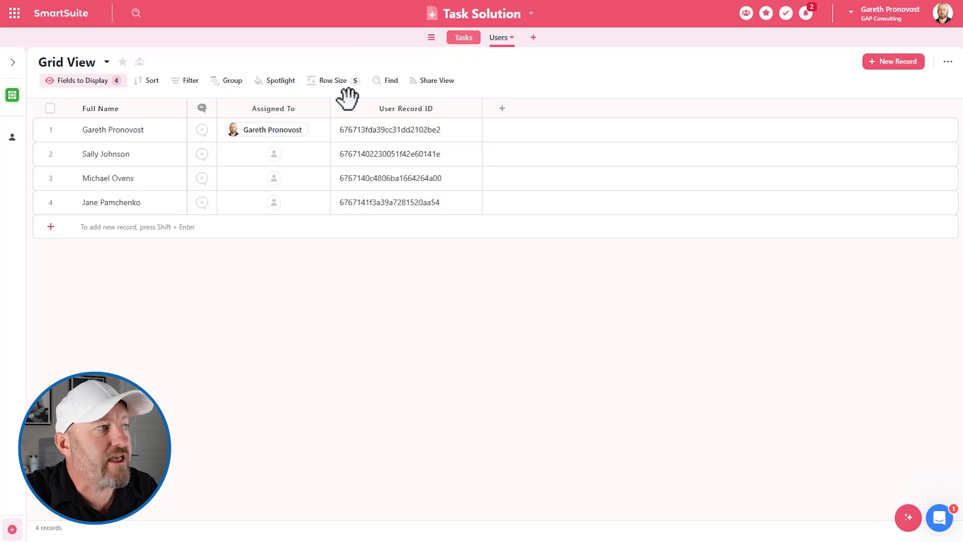
{"action": "left_click", "coordinate": [112, 130]}
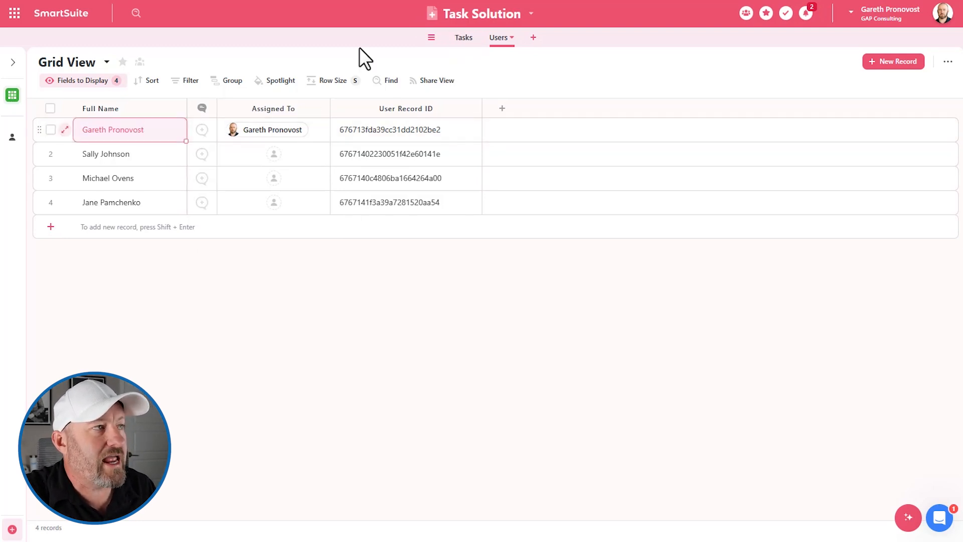
{"action": "left_click", "coordinate": [273, 130]}
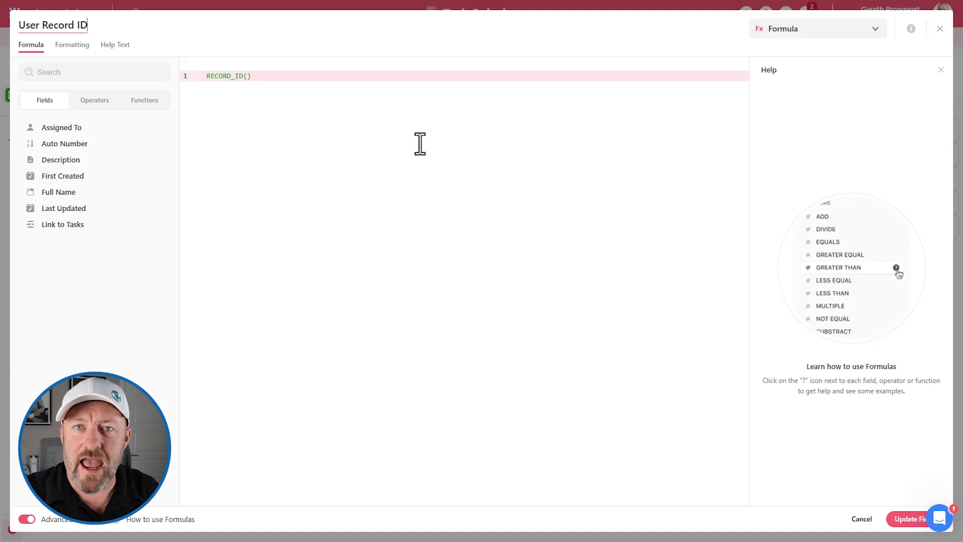
{"action": "mouse_move", "coordinate": [932, 63]}
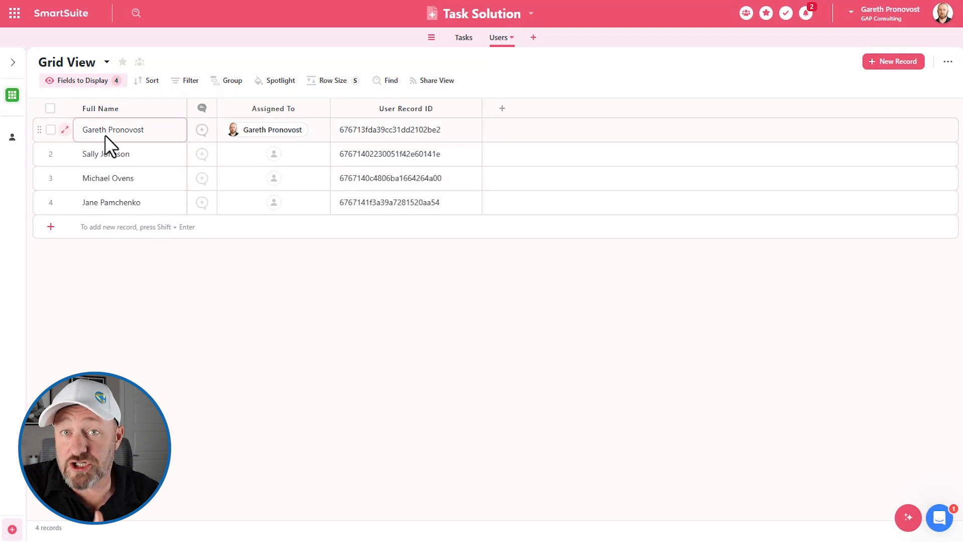
{"action": "left_click", "coordinate": [112, 178]}
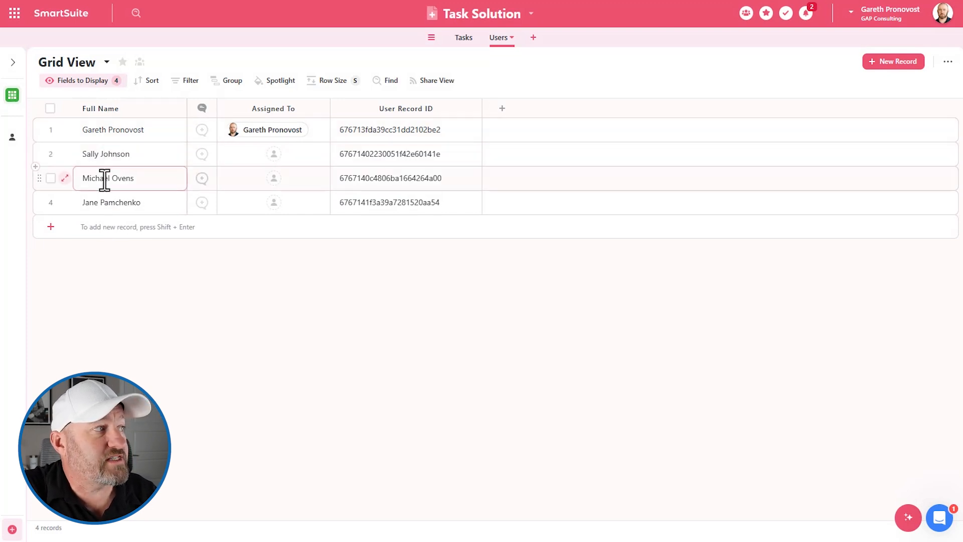
{"action": "left_click", "coordinate": [105, 154]}
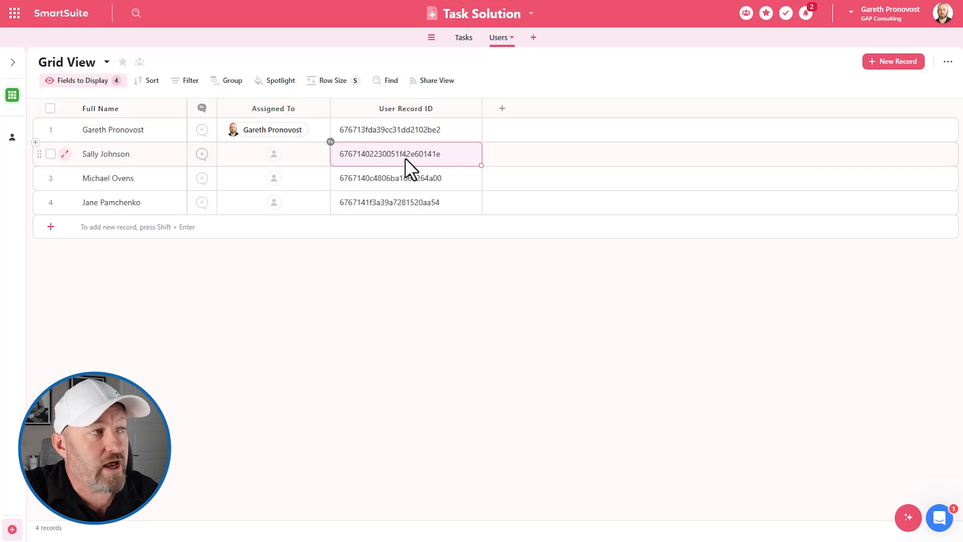
{"action": "left_click", "coordinate": [110, 109]}
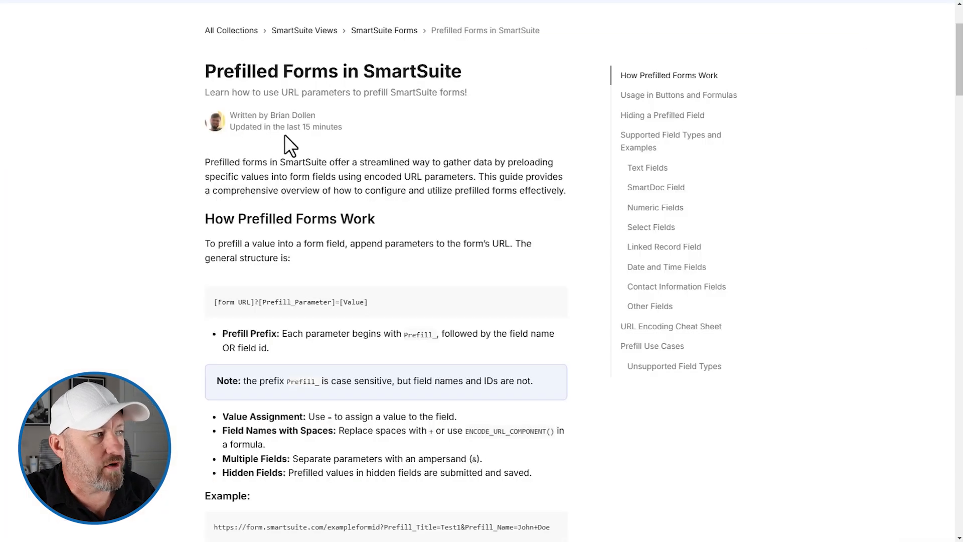
Read the How Prefilled Forms Work section and highlight the example URL structure.
{"action": "scroll", "scroll_direction": "down", "scroll_amount": 3}
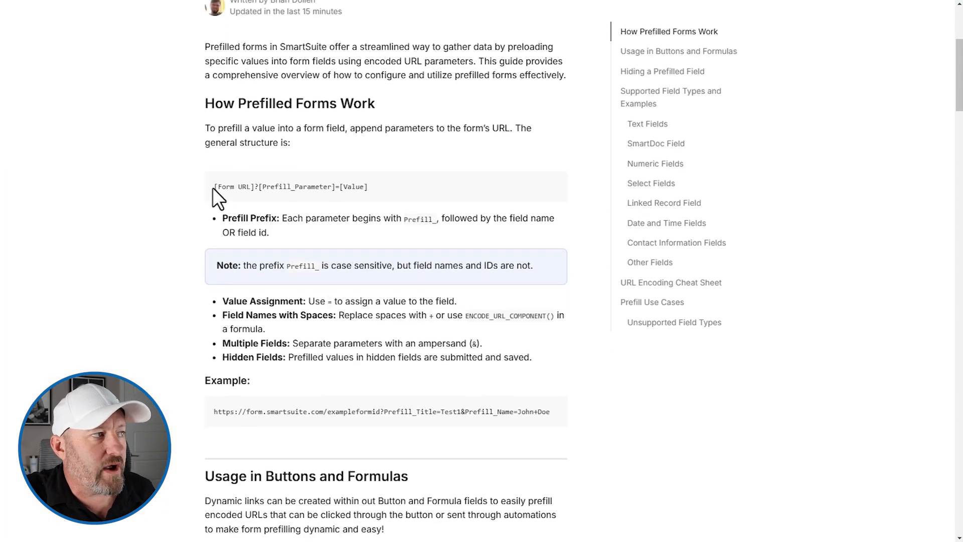
{"action": "left_click_drag", "start_coordinate": [215, 186], "coordinate": [367, 187]}
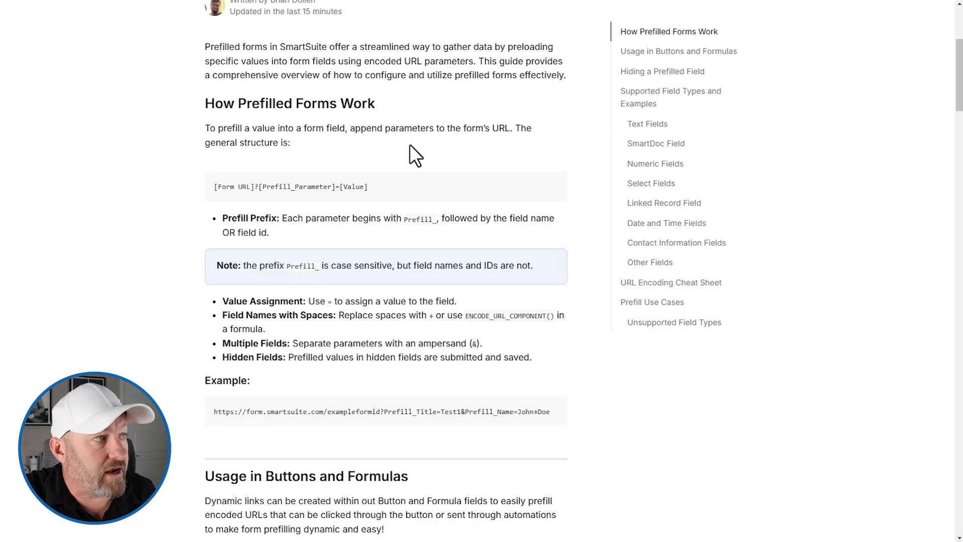
{"action": "mouse_move", "coordinate": [265, 208]}
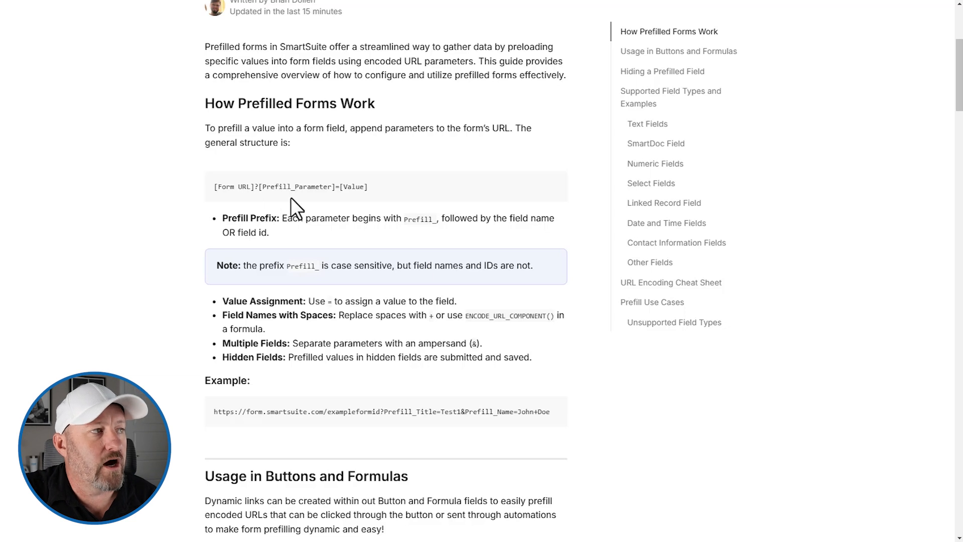
{"action": "mouse_move", "coordinate": [337, 209]}
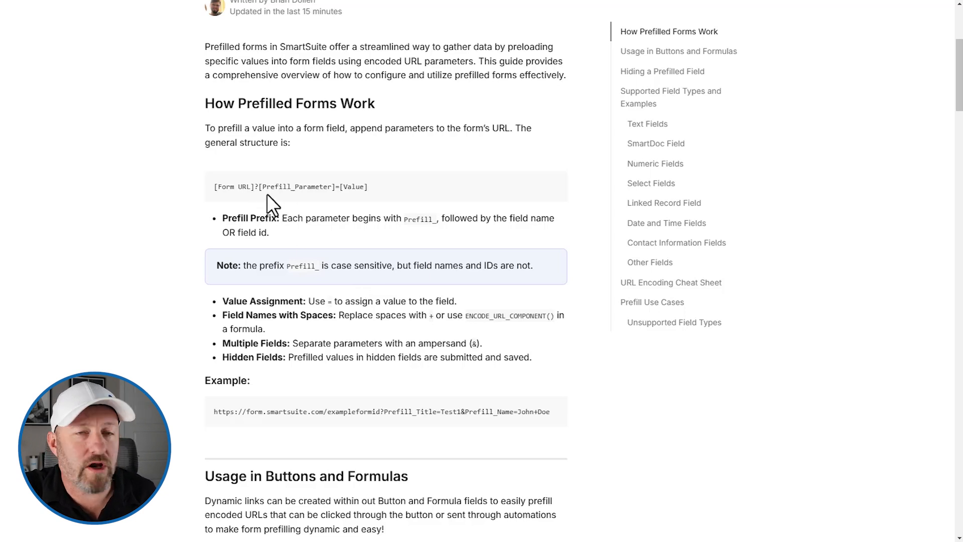
{"action": "mouse_move", "coordinate": [299, 207]}
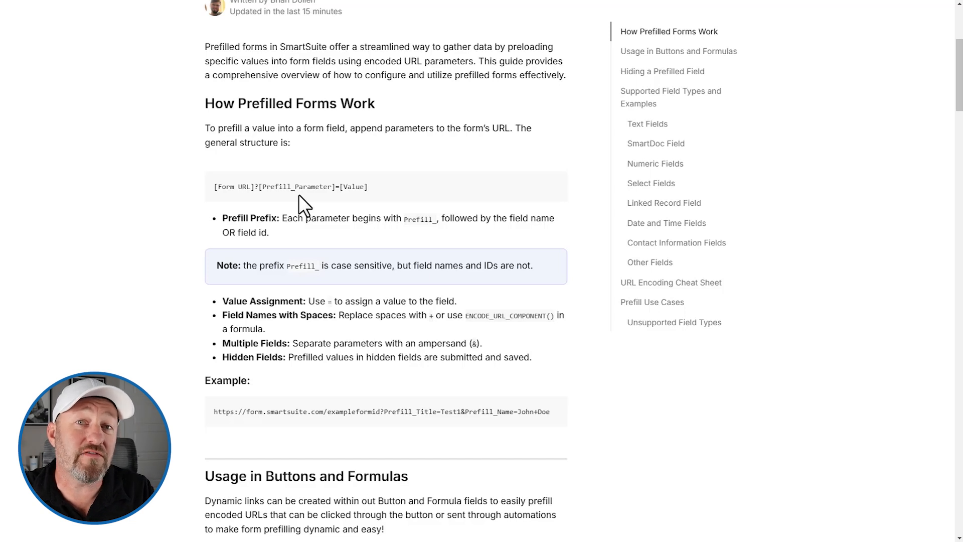
{"action": "mouse_move", "coordinate": [343, 204]}
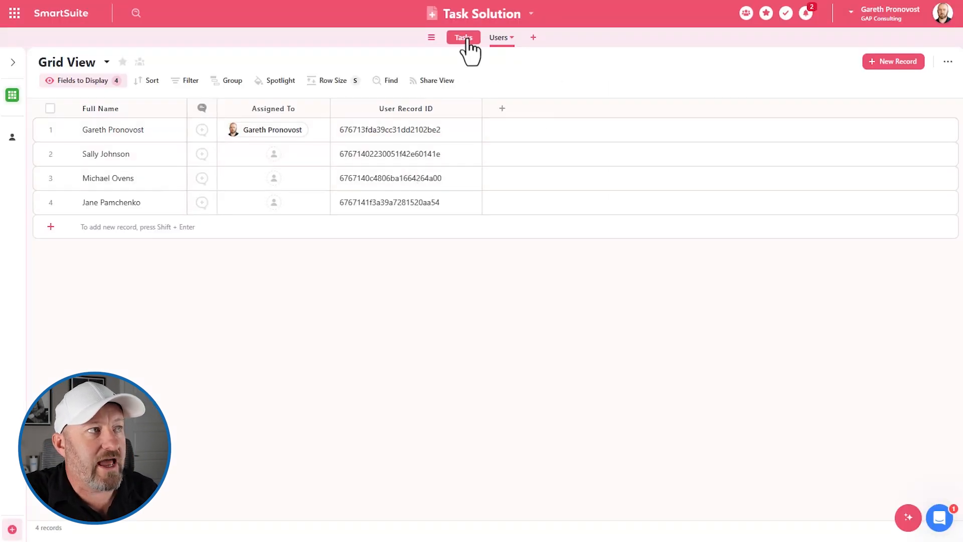
Show the Tasks table's Create a New Task form view and inspect its Priority field.
{"action": "left_click", "coordinate": [463, 37]}
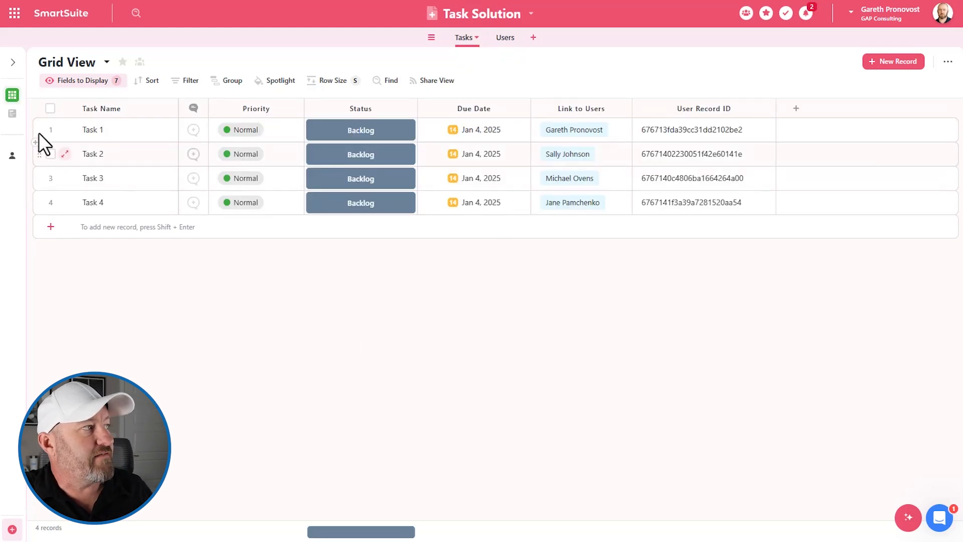
{"action": "left_click", "coordinate": [12, 61]}
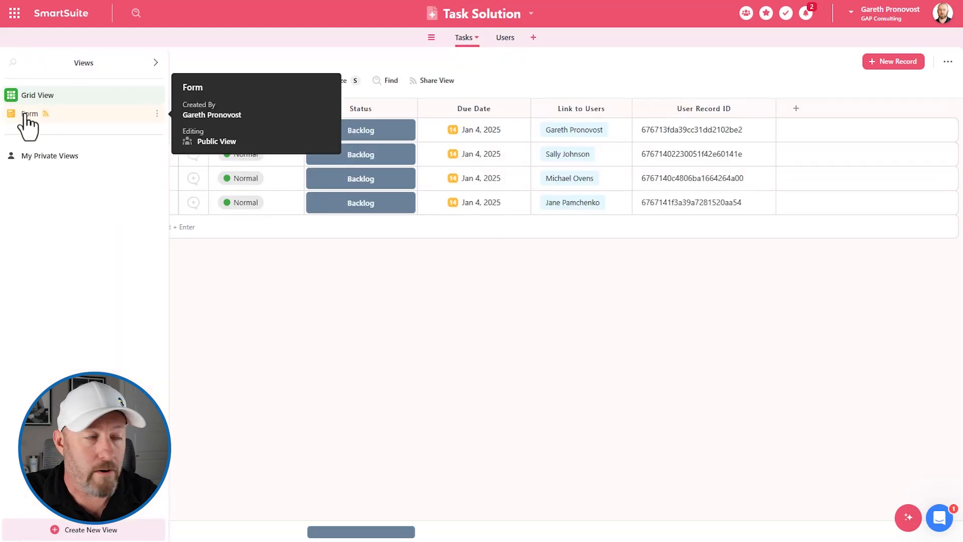
{"action": "left_click", "coordinate": [29, 114]}
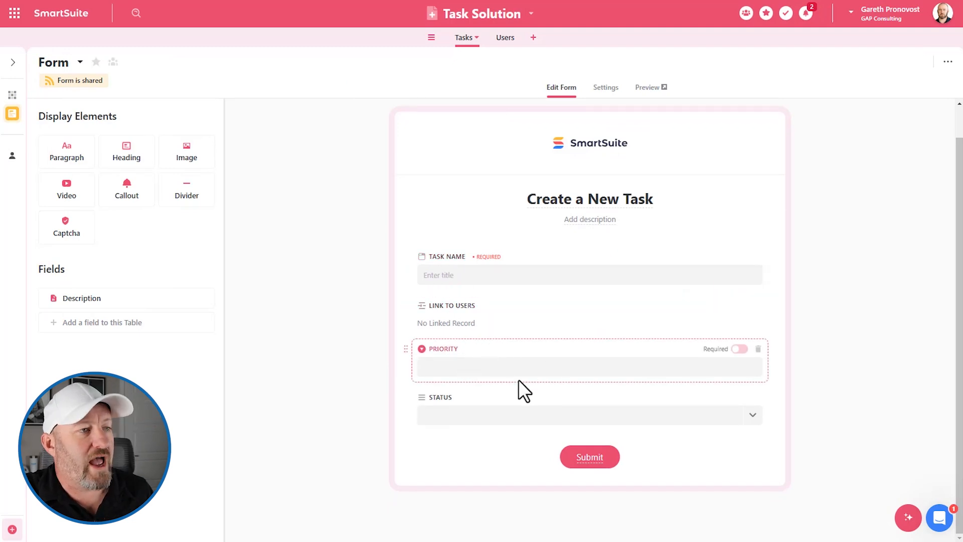
{"action": "left_click", "coordinate": [521, 414]}
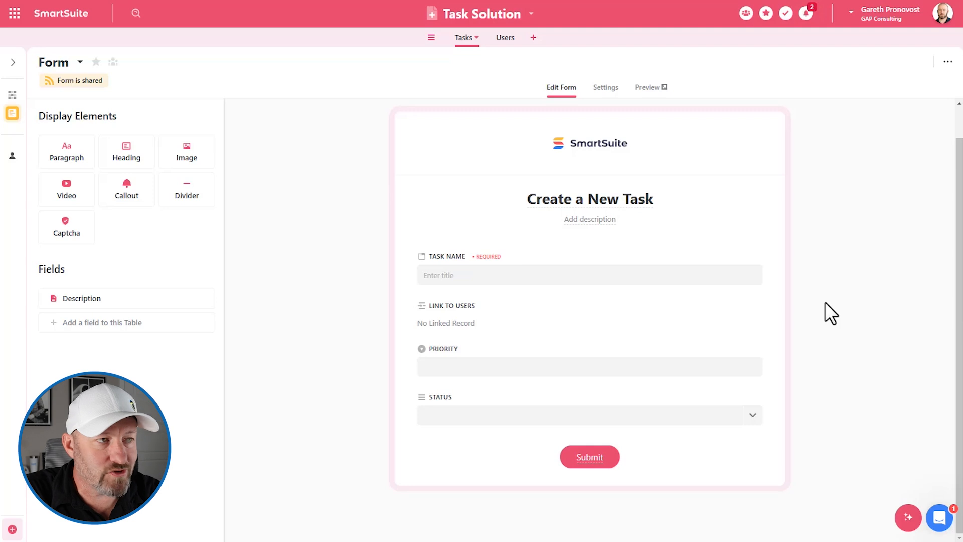
{"action": "mouse_move", "coordinate": [412, 276]}
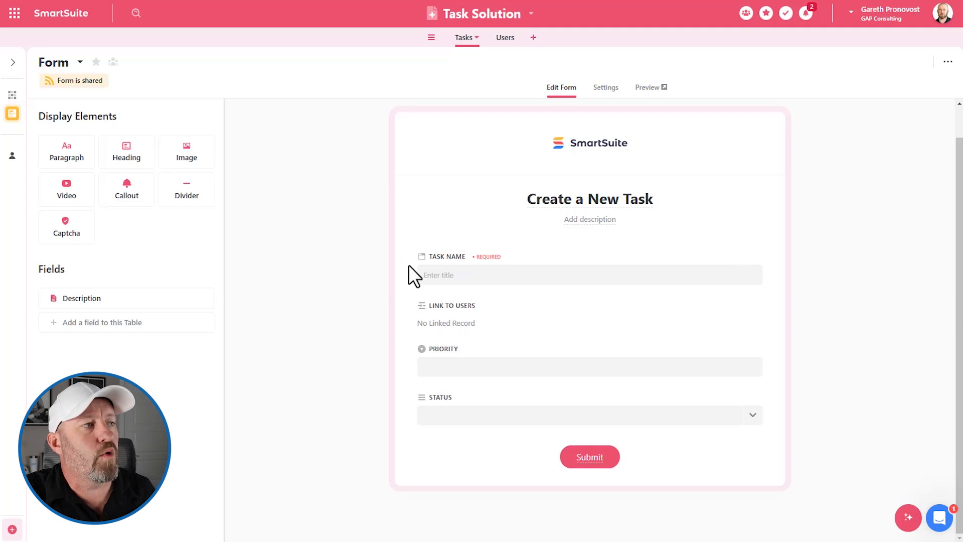
{"action": "mouse_move", "coordinate": [349, 278]}
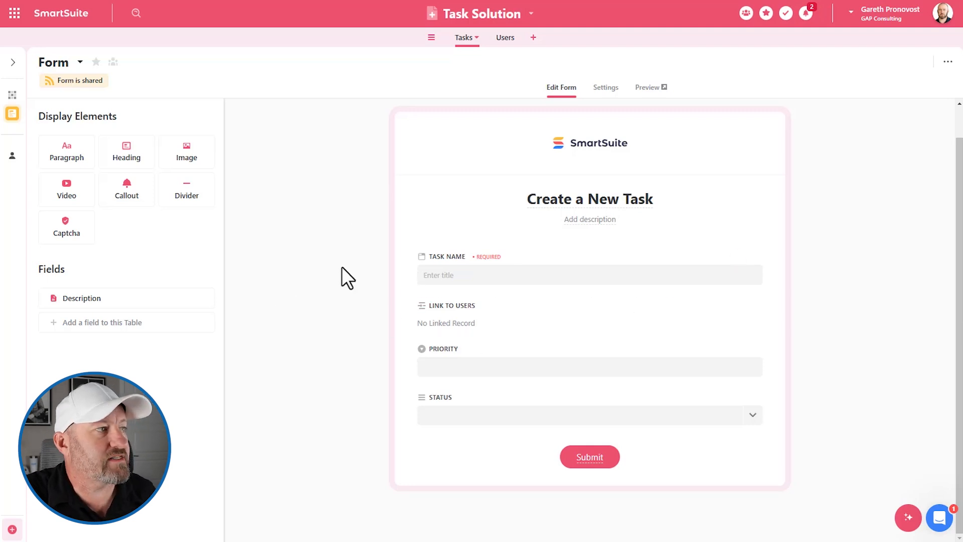
Toggle the form's public sharing off and on to expose its shareable link.
{"action": "left_click", "coordinate": [74, 80]}
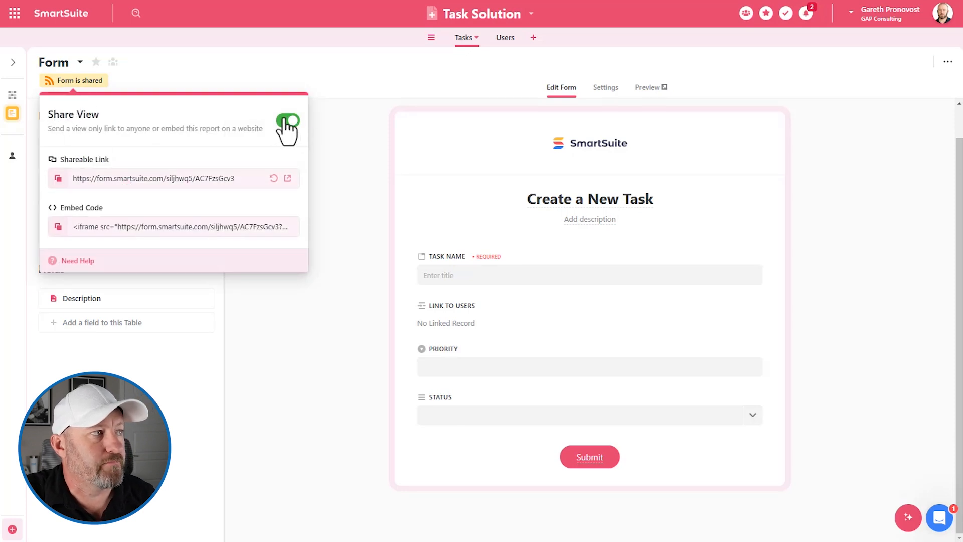
{"action": "left_click", "coordinate": [288, 120]}
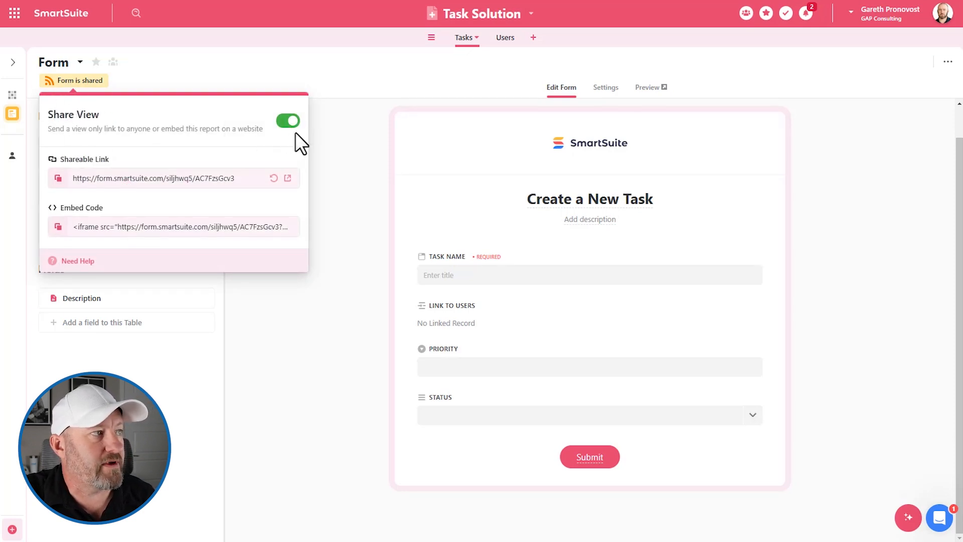
{"action": "left_click", "coordinate": [288, 120]}
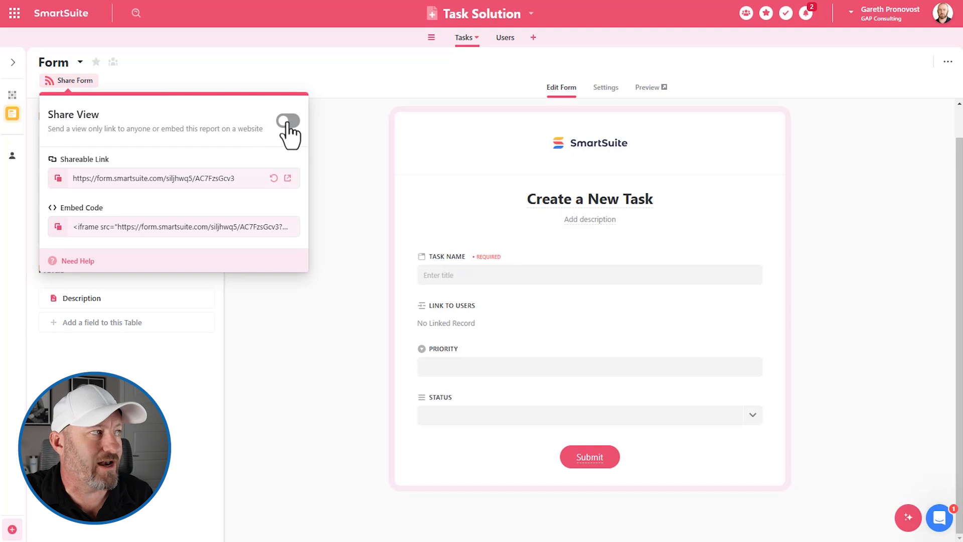
{"action": "left_click", "coordinate": [287, 121]}
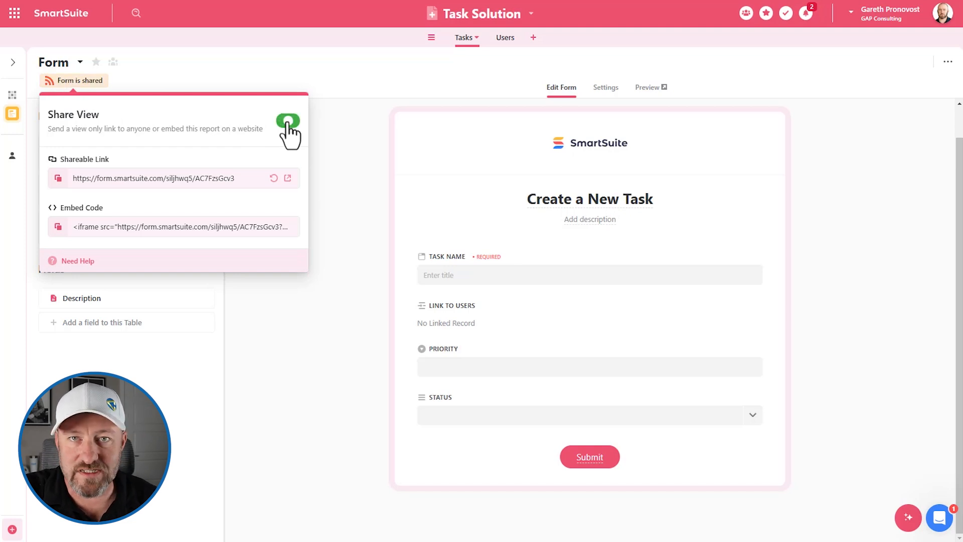
{"action": "left_click", "coordinate": [288, 120]}
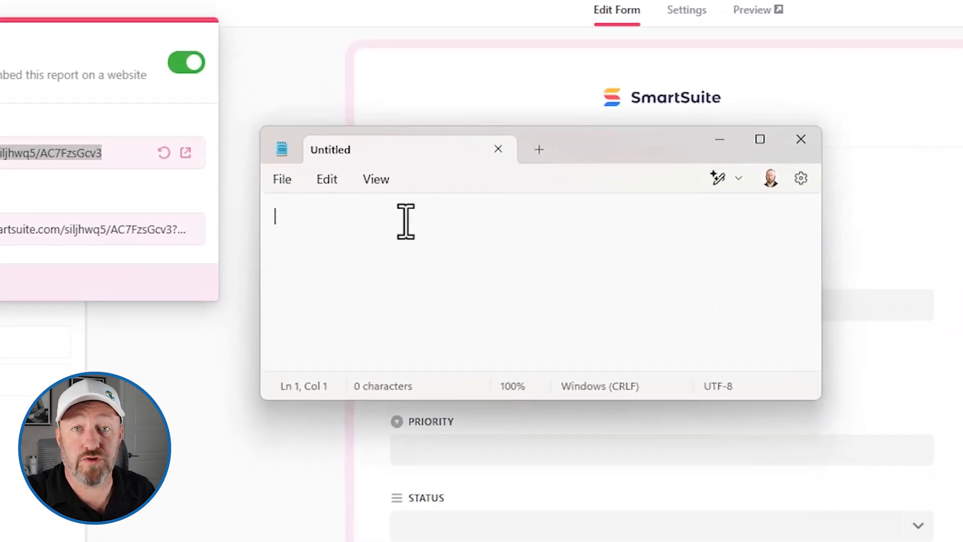
Draft the form URL in Notepad with ?, Prefill_ and Link to Users on separate lines.
{"action": "type", "text": "https://form.smartsuite.com/siljhwq5/AC7FzsGcv3"}
{"action": "type", "text": "?"}
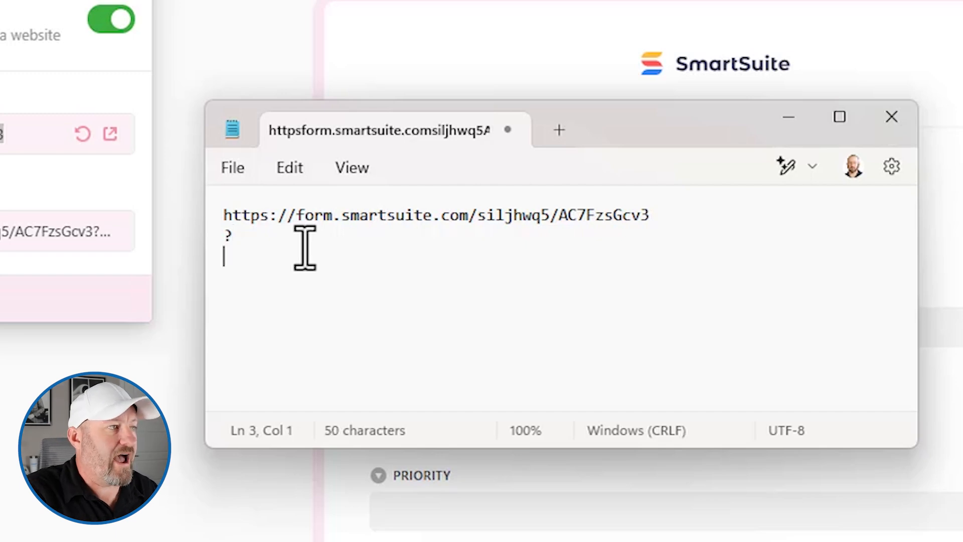
{"action": "type", "text": "Pre"}
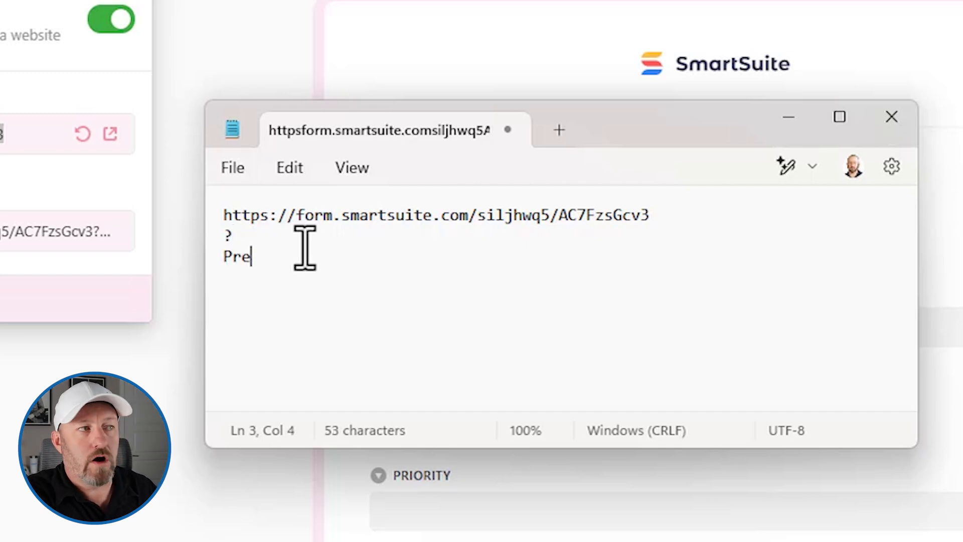
{"action": "type", "text": "fill"}
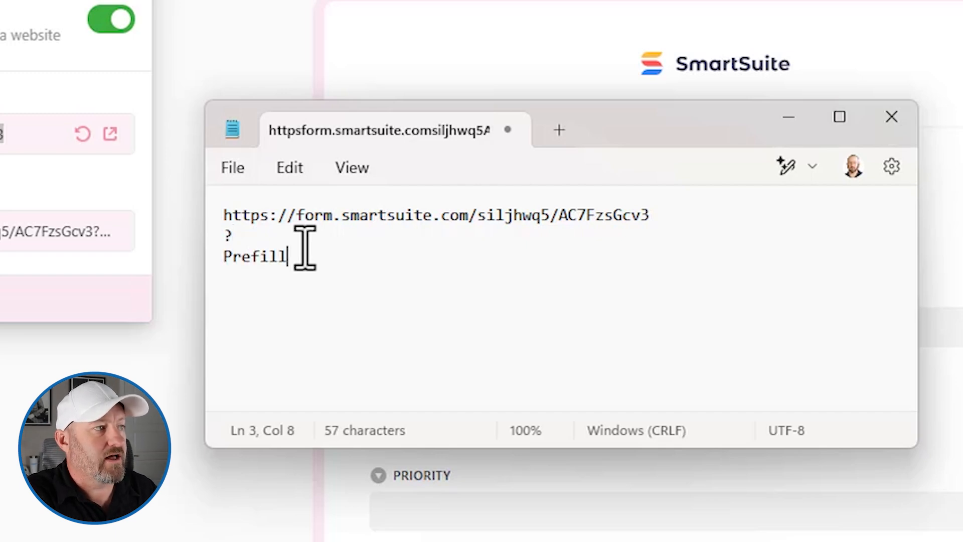
{"action": "type", "text": "_"}
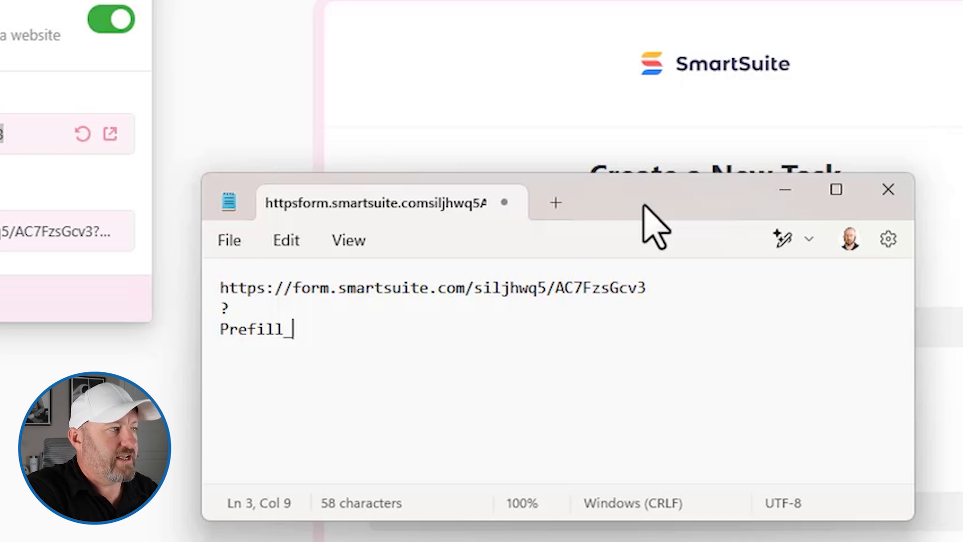
{"action": "type", "text": "Link to"}
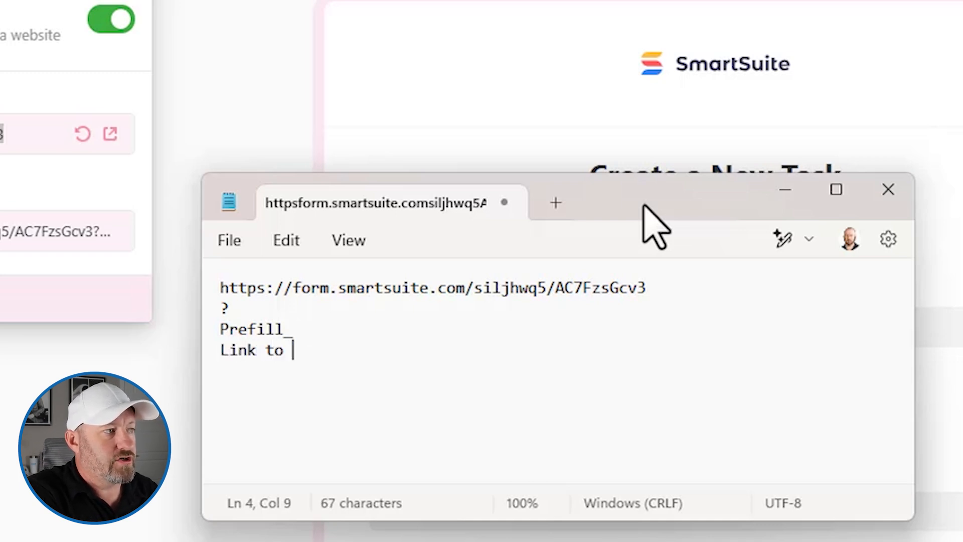
{"action": "type", "text": "Users"}
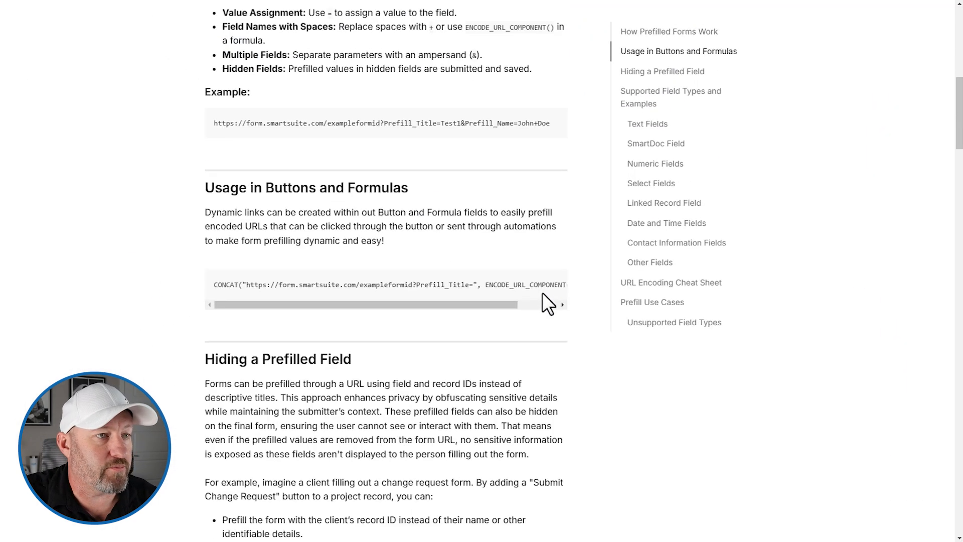
Use the URL Encoding Cheat Sheet's %20 to encode the field name as Link%20to%20Users.
{"action": "scroll", "scroll_direction": "down", "scroll_amount": 3}
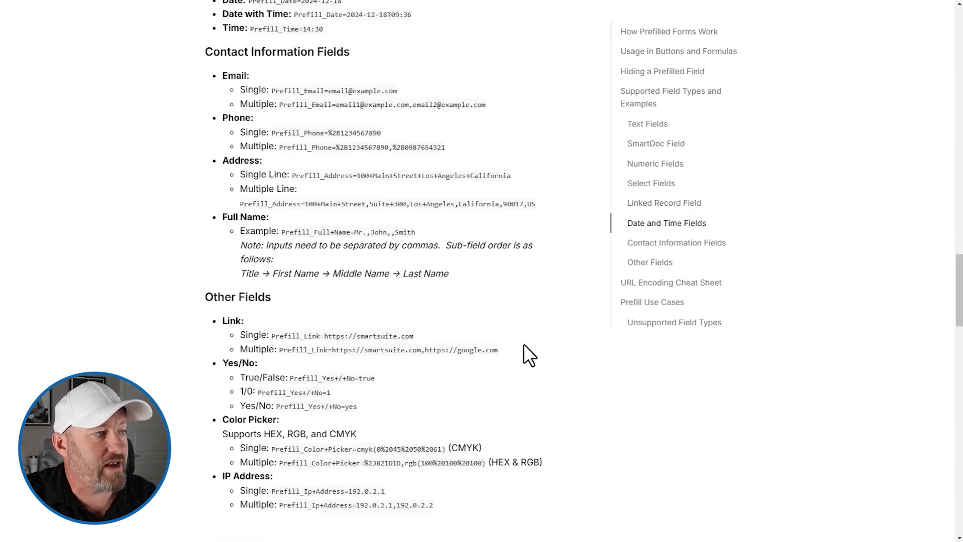
{"action": "left_click", "coordinate": [671, 282]}
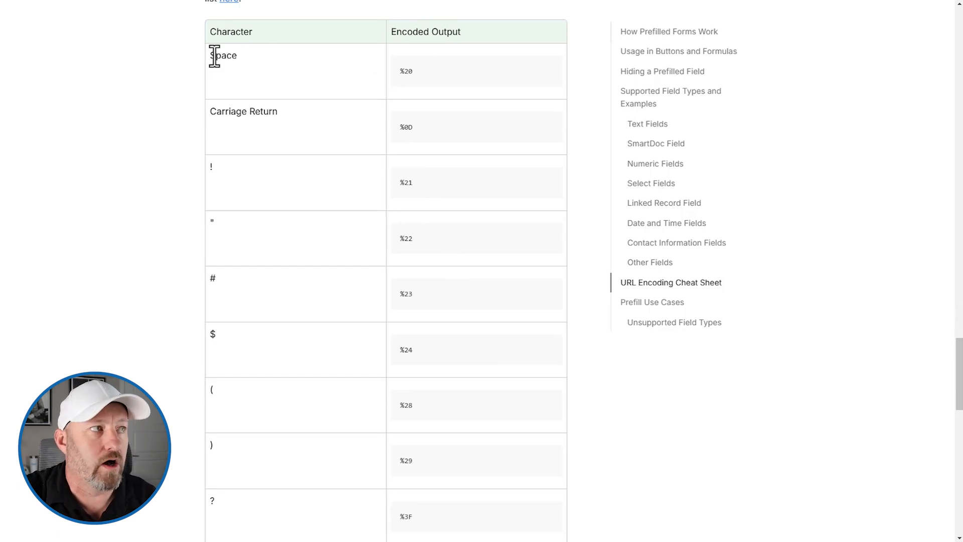
{"action": "double_click", "coordinate": [405, 70]}
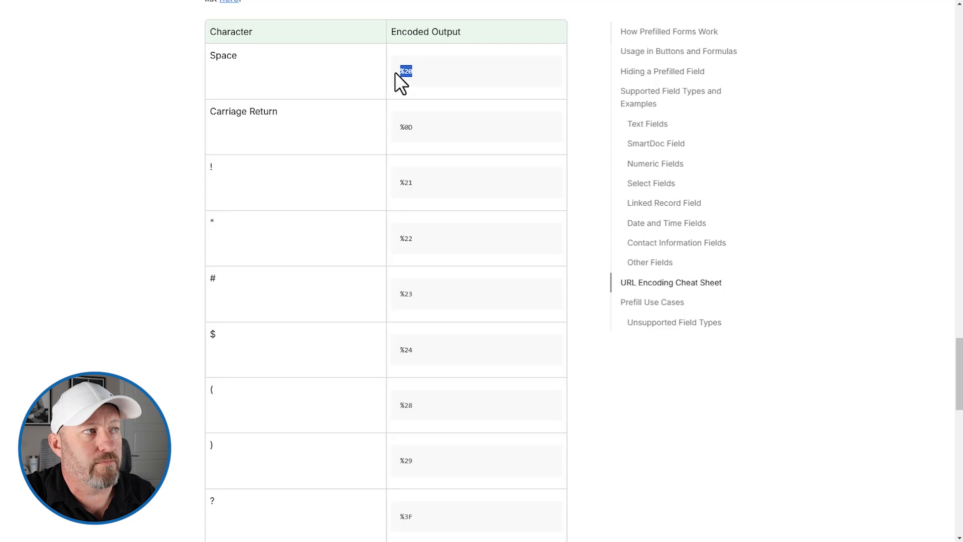
{"action": "mouse_move", "coordinate": [408, 92]}
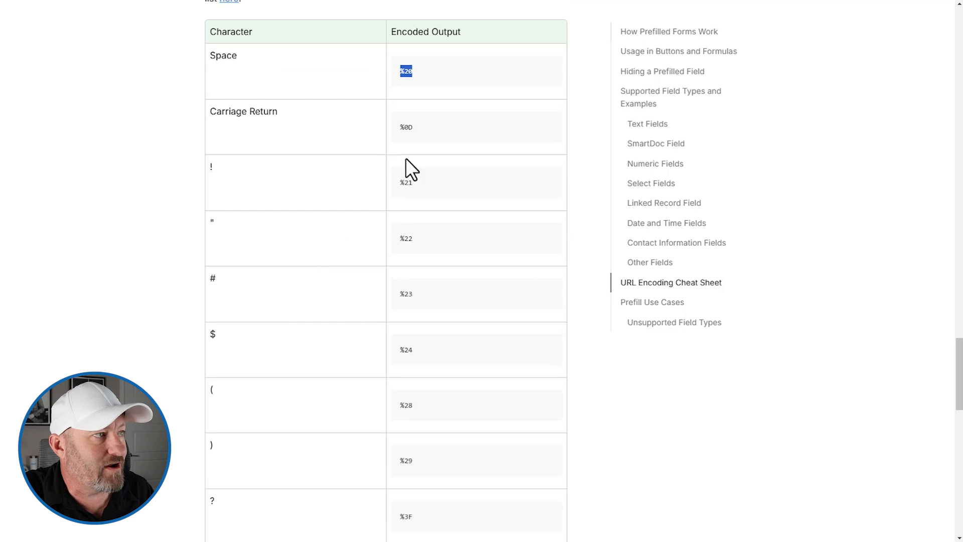
{"action": "mouse_move", "coordinate": [480, 426]}
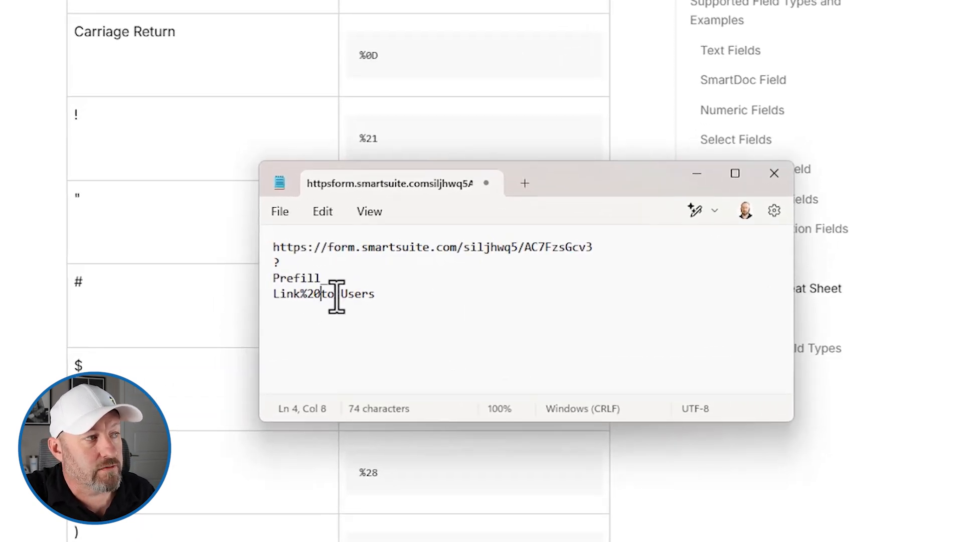
{"action": "type", "text": "%20"}
{"action": "type", "text": "="}
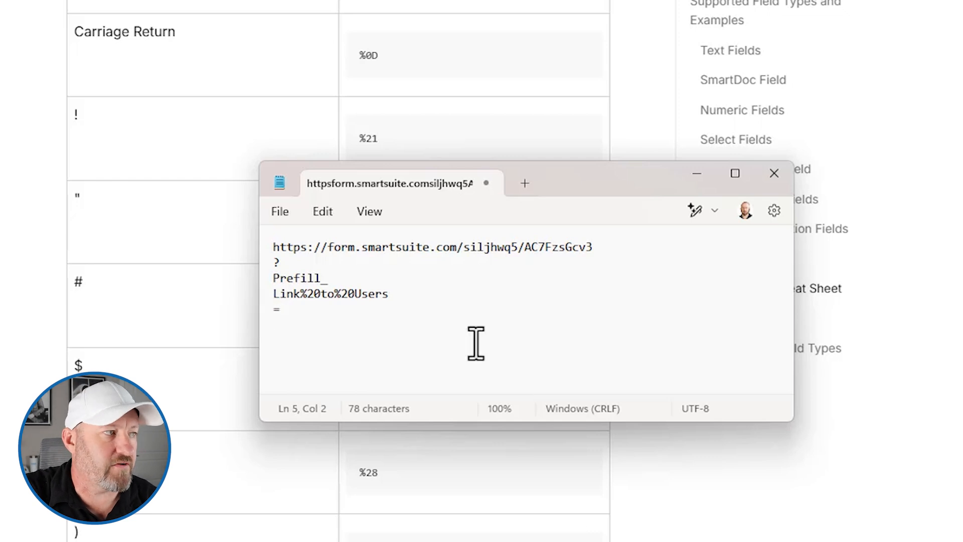
{"action": "mouse_move", "coordinate": [515, 344]}
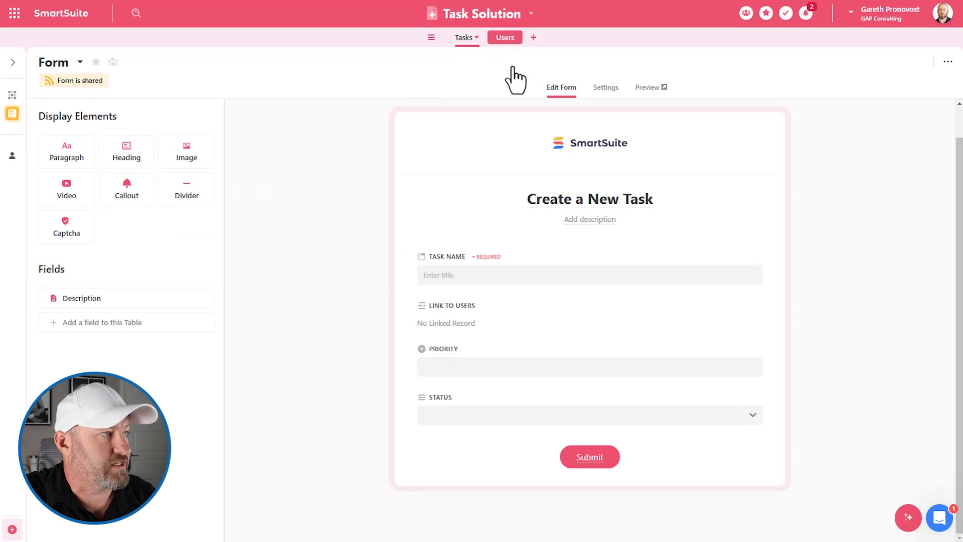
Add the first user's record ID 676713fda39cc31dd2102be2 after = and select the assembled link.
{"action": "left_click", "coordinate": [505, 37]}
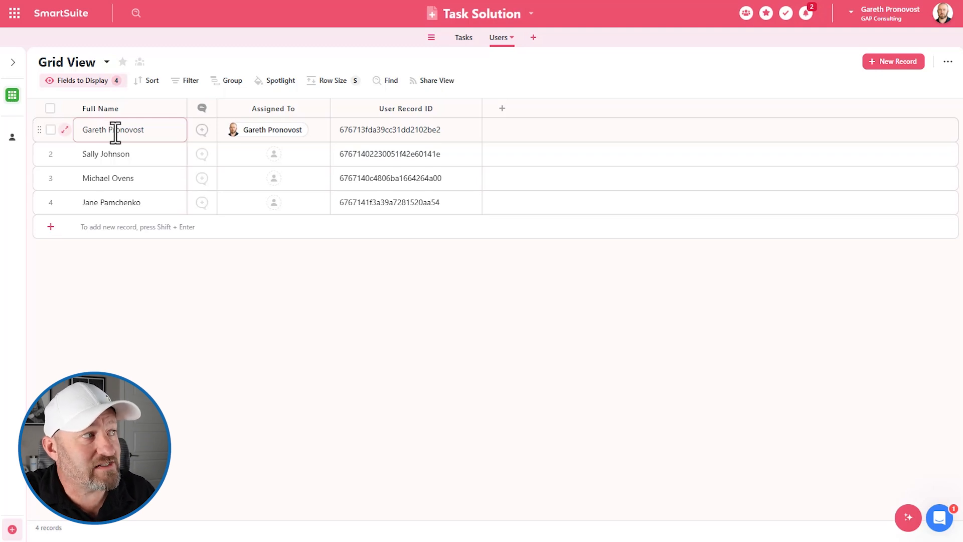
{"action": "left_click", "coordinate": [129, 153]}
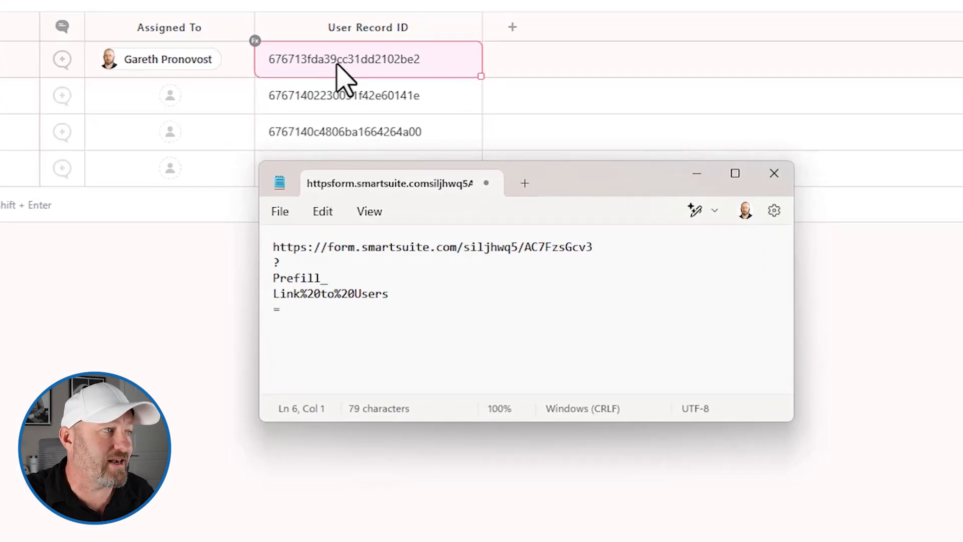
{"action": "type", "text": "676713fda39cc31dd2102be2"}
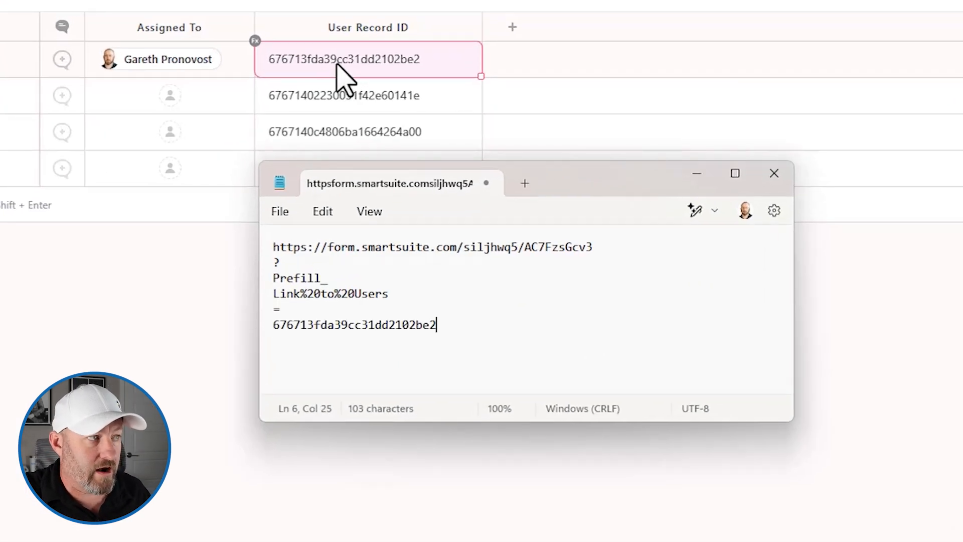
{"action": "mouse_move", "coordinate": [353, 270]}
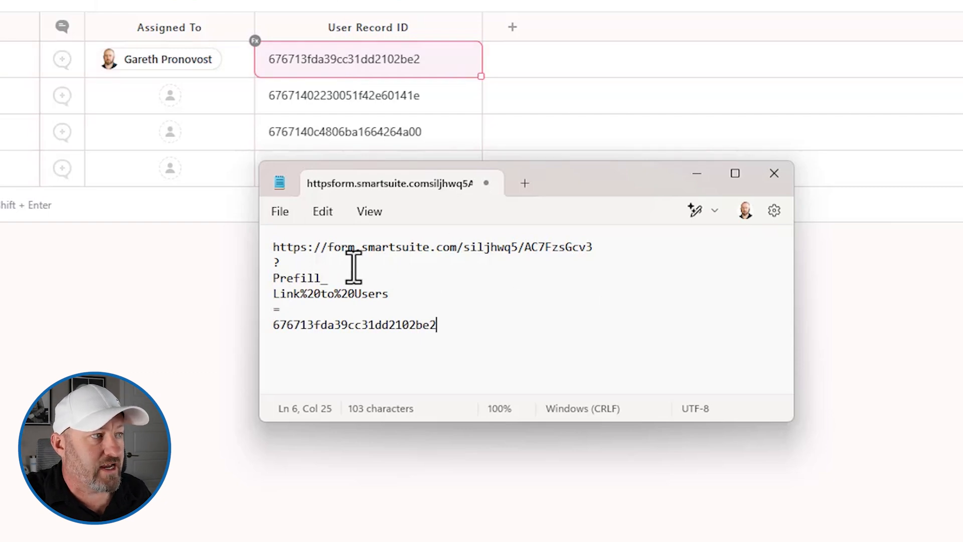
{"action": "mouse_move", "coordinate": [367, 294]}
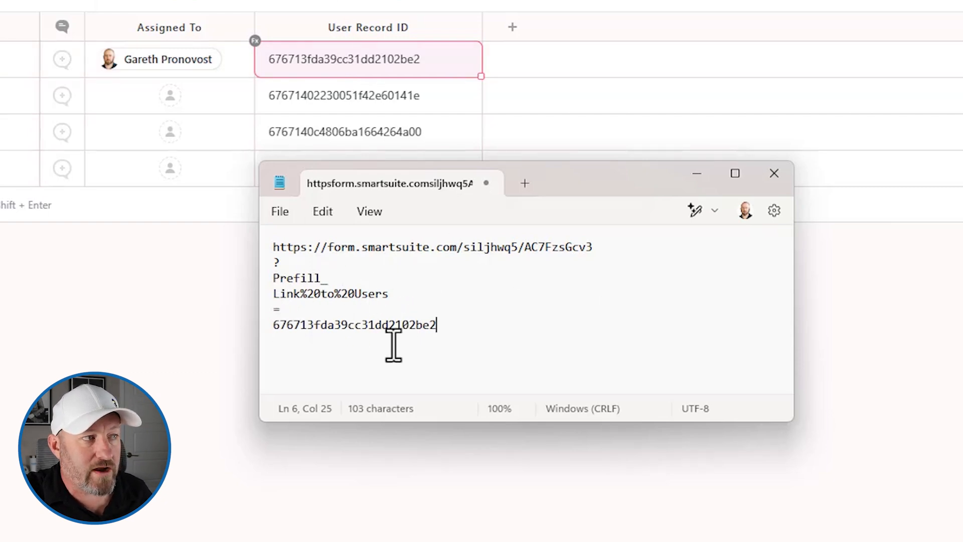
{"action": "key", "text": "ctrl+a"}
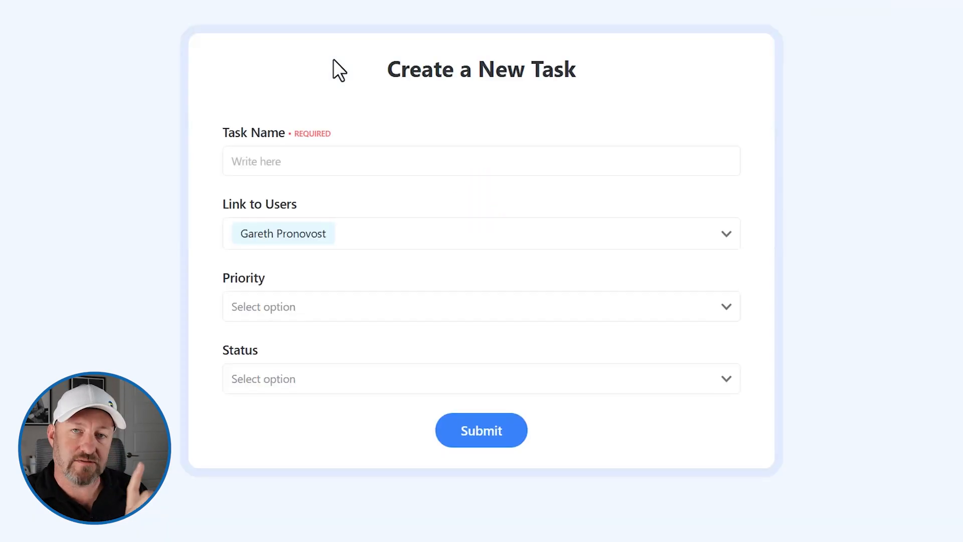
{"action": "mouse_move", "coordinate": [447, 196]}
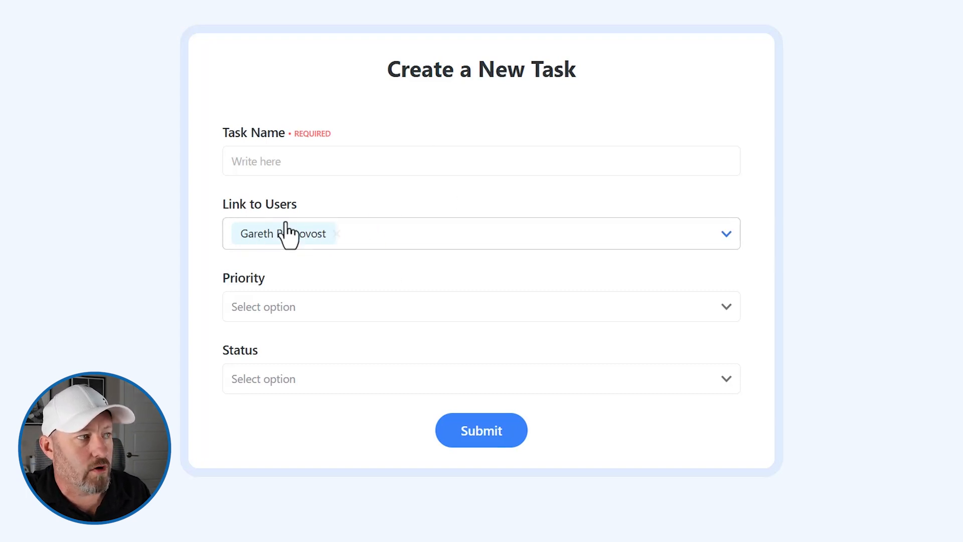
Name the prefilled task Task 5 and submit the form with the first user linked.
{"action": "type", "text": "Task 5"}
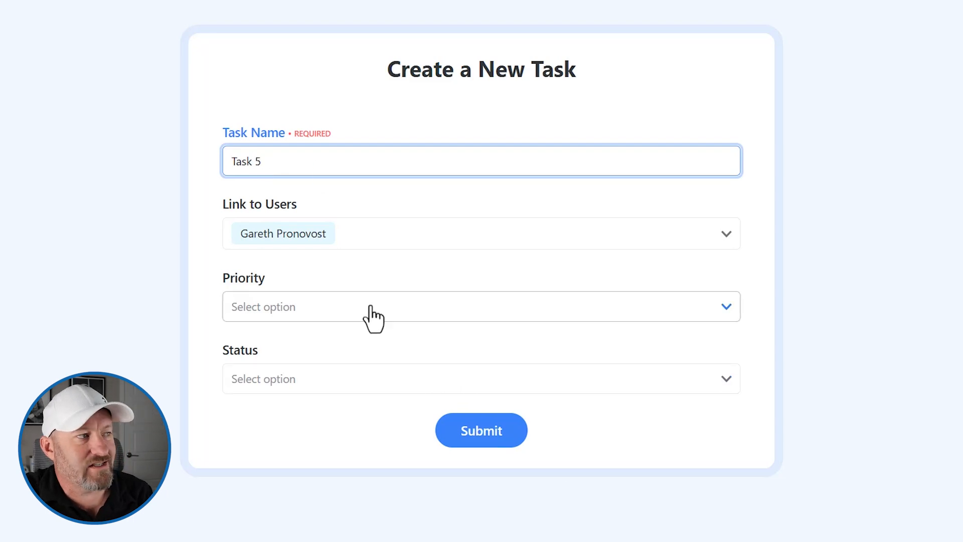
{"action": "left_click", "coordinate": [480, 429]}
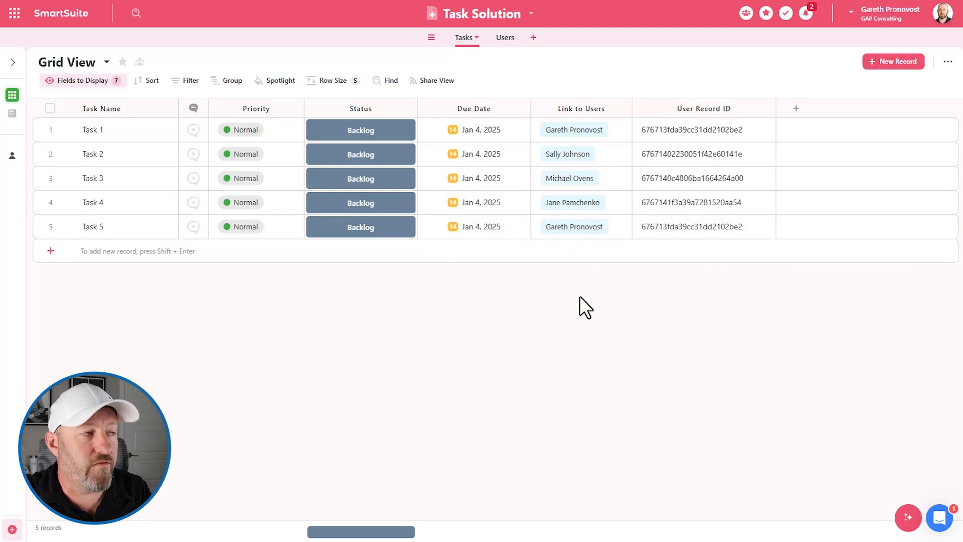
{"action": "mouse_move", "coordinate": [379, 97]}
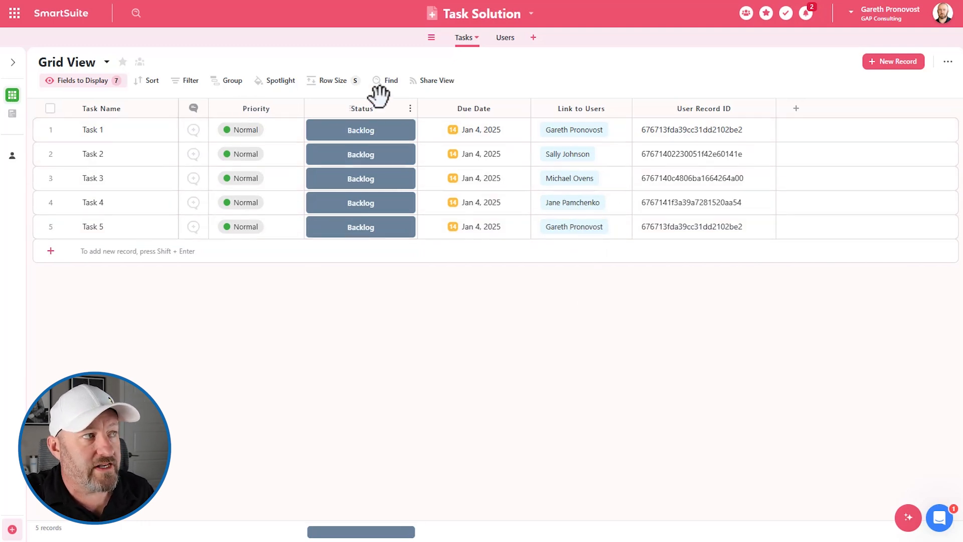
Check Task 5's Status field settings and default value, leaving them unchanged.
{"action": "left_click", "coordinate": [360, 226]}
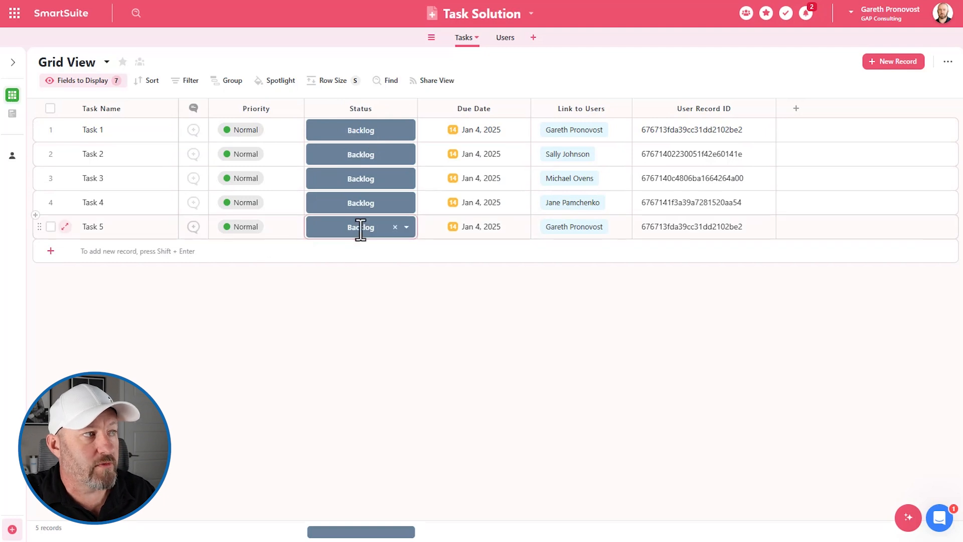
{"action": "left_click", "coordinate": [360, 108]}
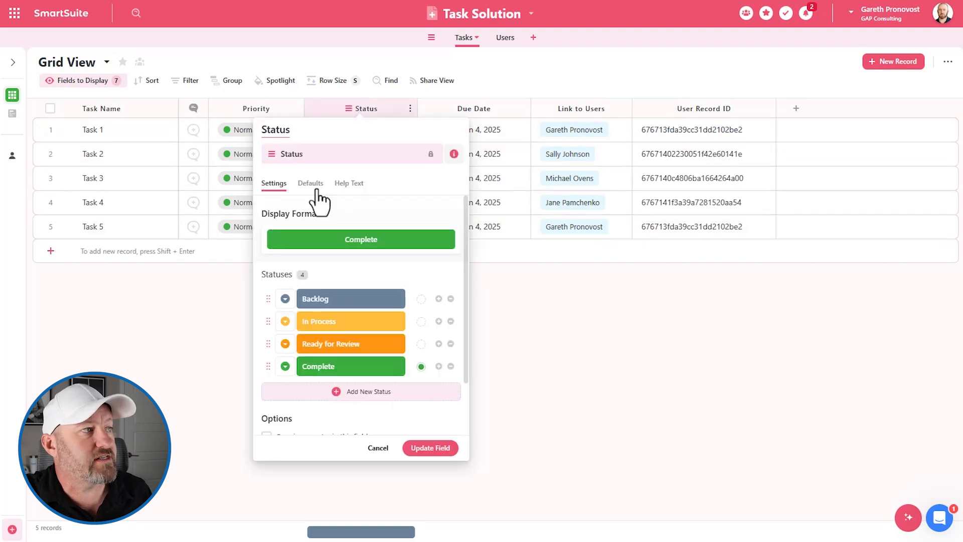
{"action": "left_click", "coordinate": [310, 183]}
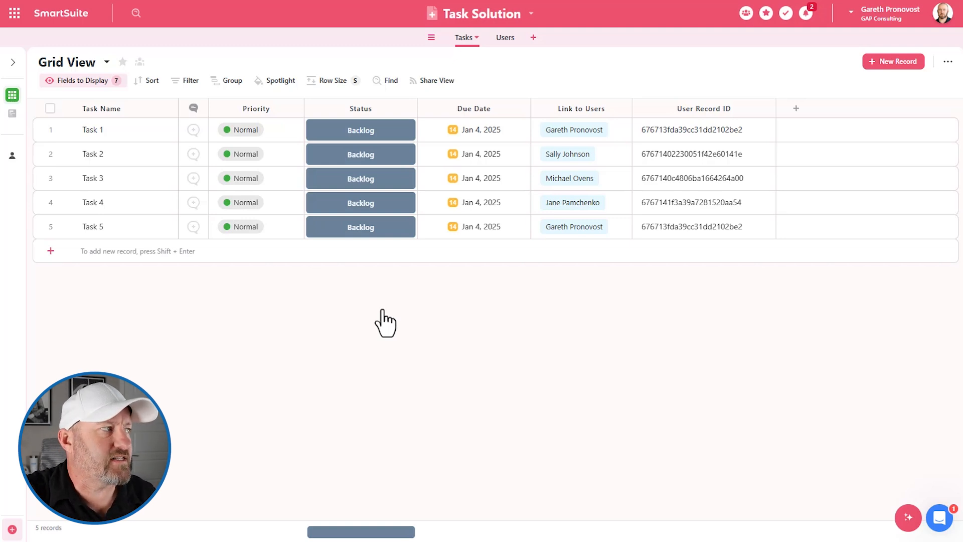
{"action": "left_click", "coordinate": [29, 113]}
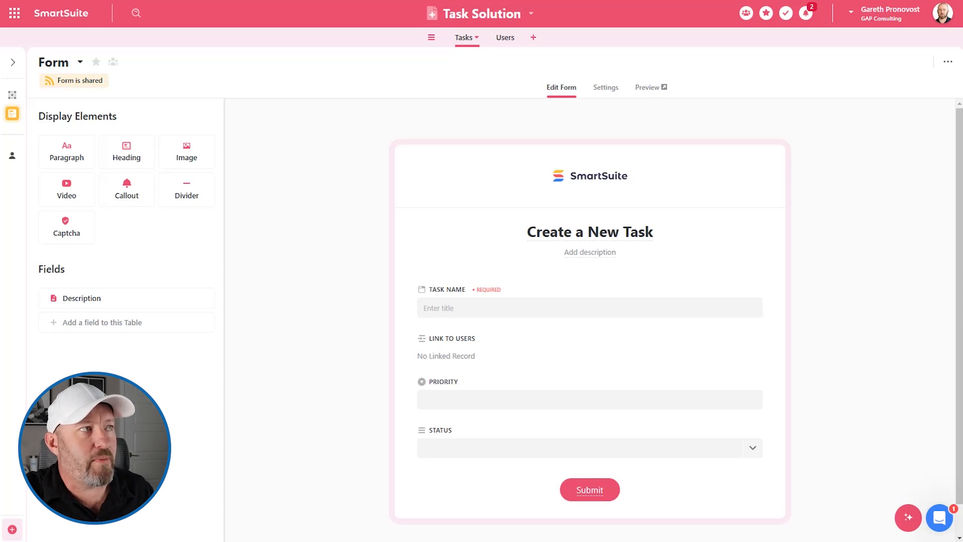
{"action": "left_click", "coordinate": [589, 489]}
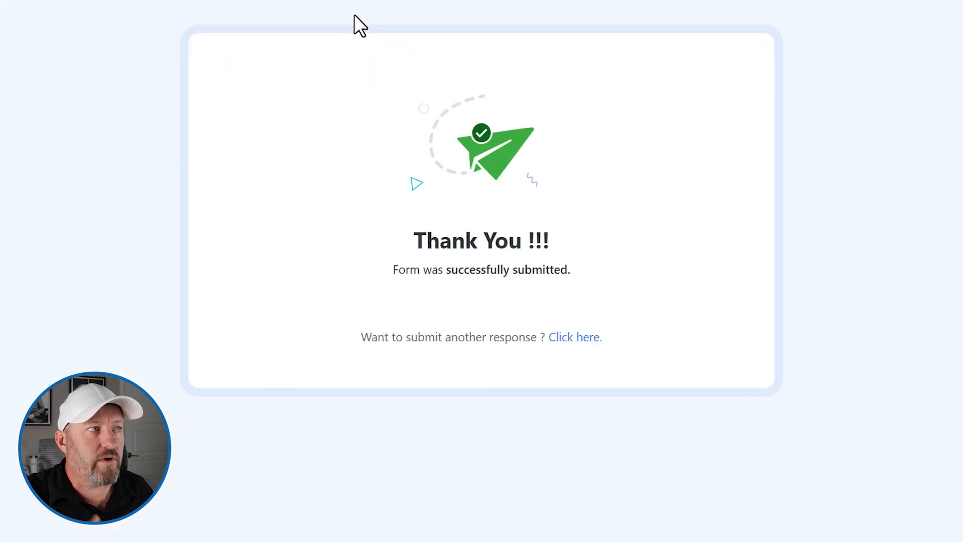
{"action": "left_click", "coordinate": [573, 337]}
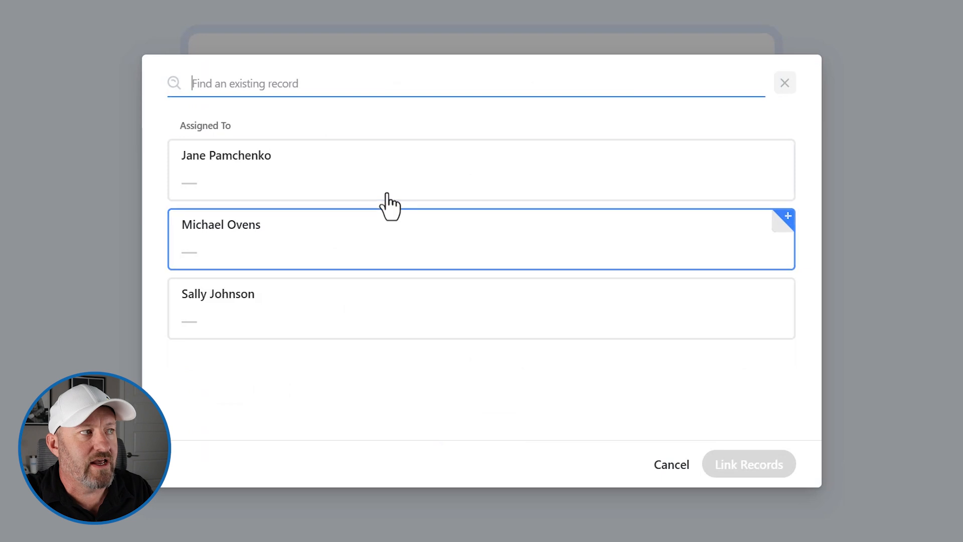
{"action": "mouse_move", "coordinate": [374, 332]}
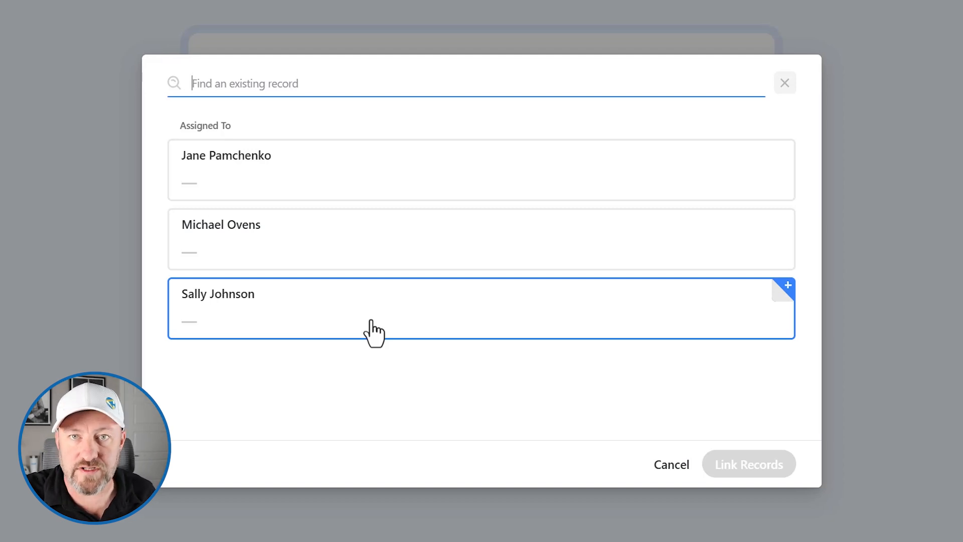
{"action": "left_click", "coordinate": [784, 83]}
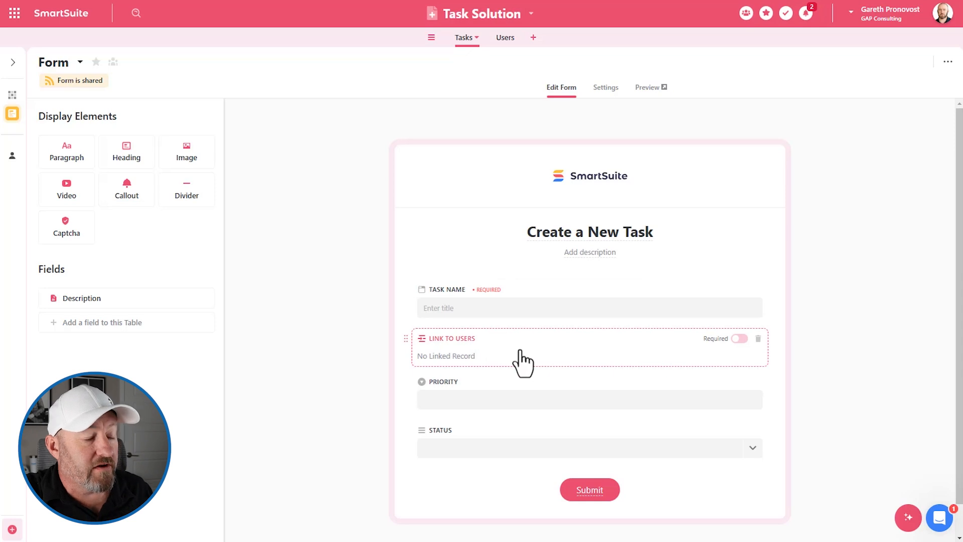
Mark the Link to Users form field as hidden from users and return to the live form.
{"action": "left_click", "coordinate": [452, 338]}
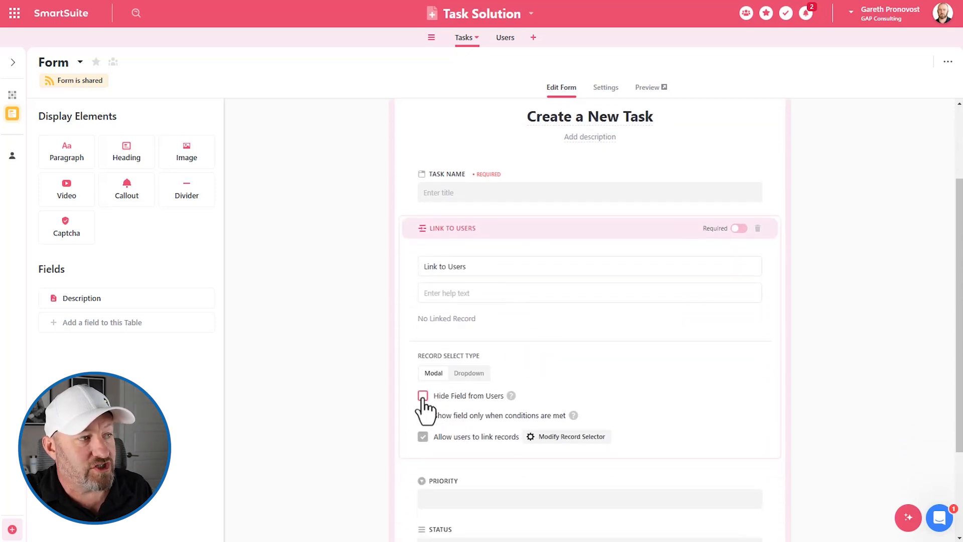
{"action": "left_click", "coordinate": [422, 396]}
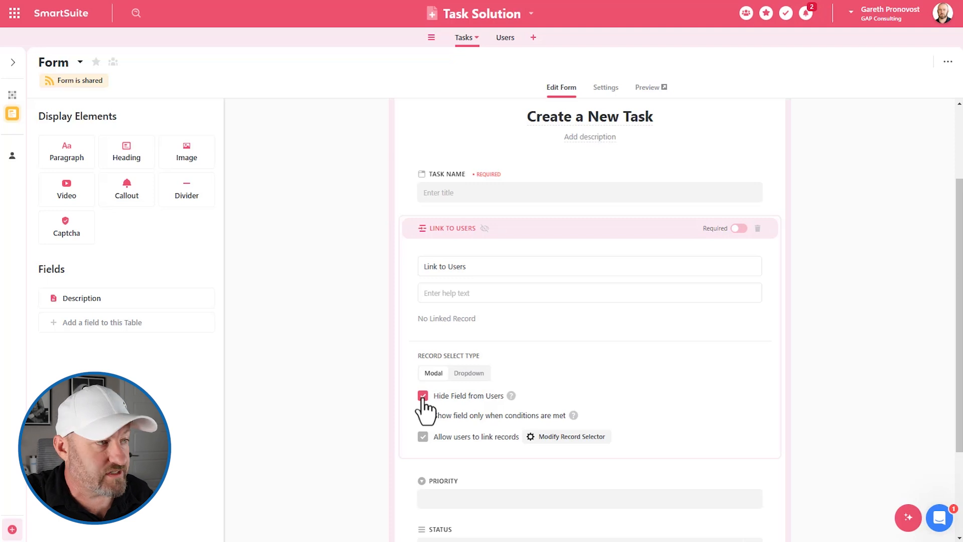
{"action": "scroll", "scroll_direction": "down", "scroll_amount": 3}
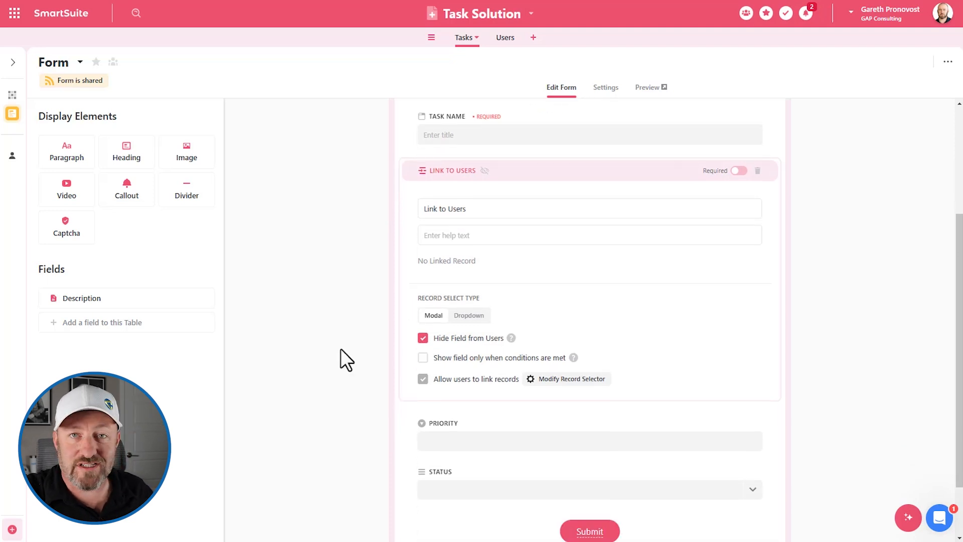
{"action": "mouse_move", "coordinate": [332, 127]}
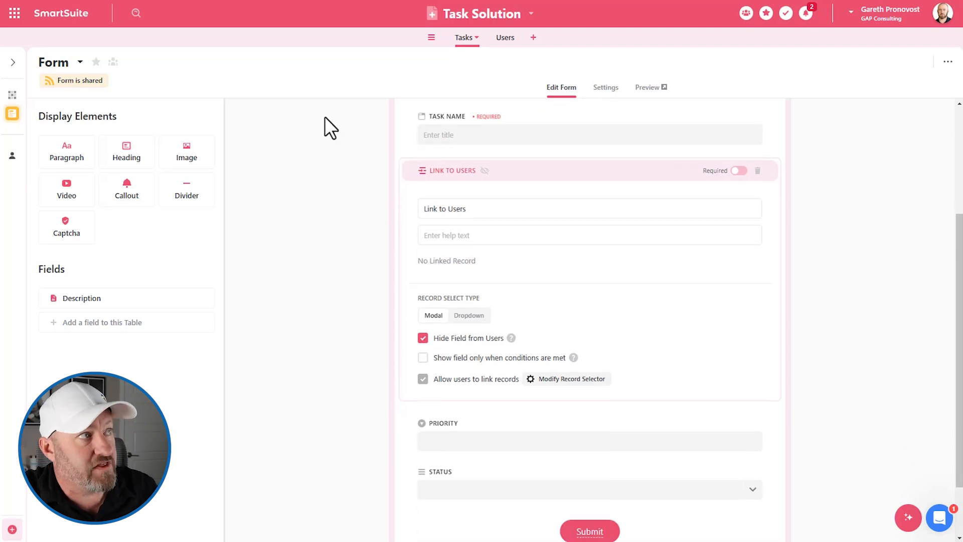
{"action": "left_click", "coordinate": [646, 86]}
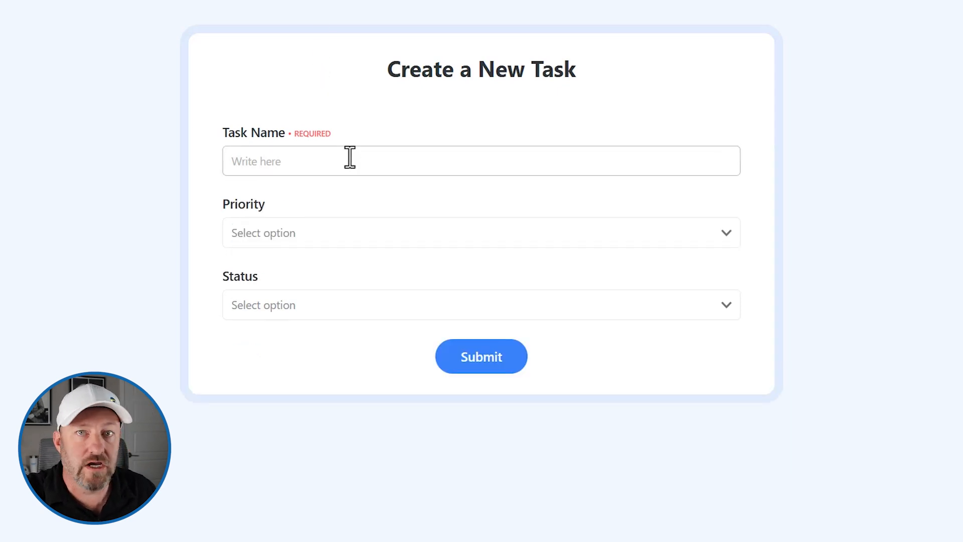
Enter 'Task 6' as the task name on the live form.
{"action": "left_click", "coordinate": [480, 356]}
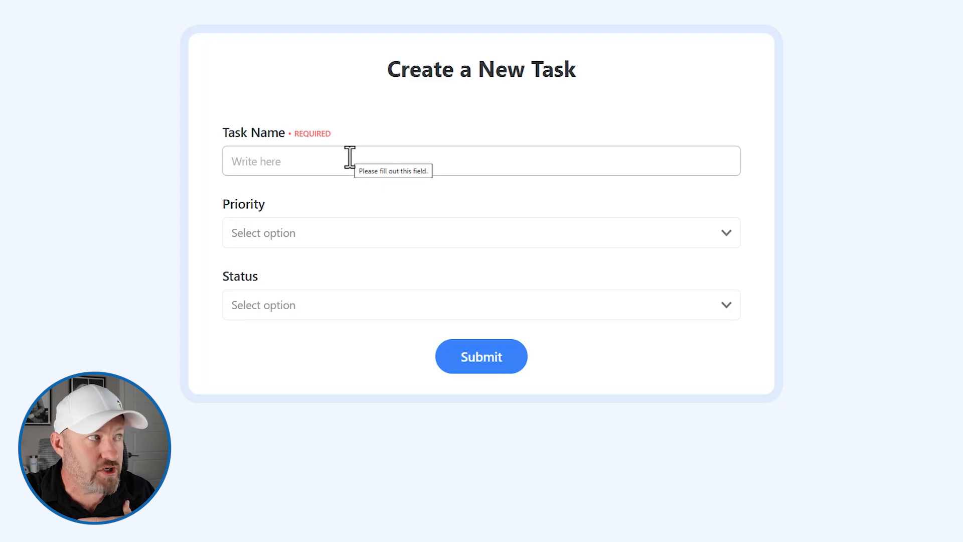
{"action": "type", "text": "Task"}
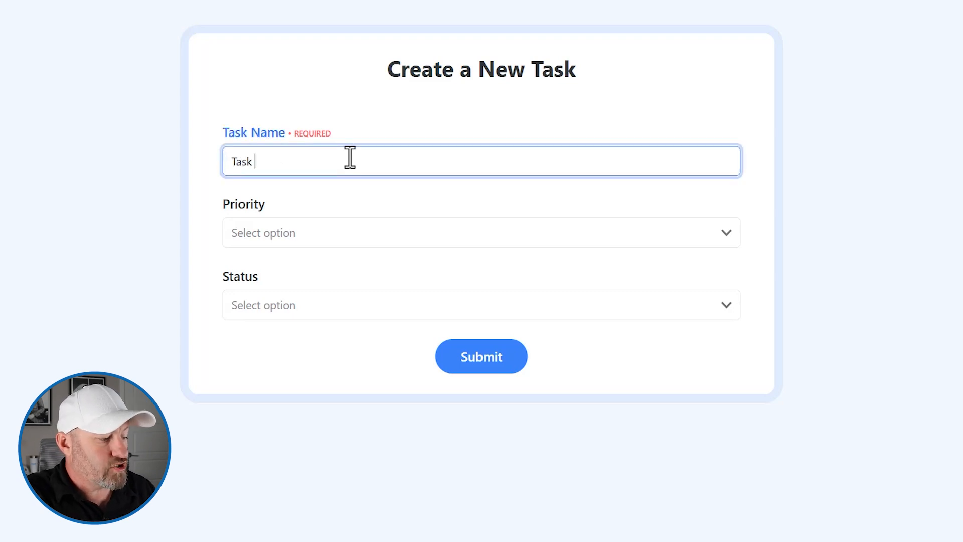
{"action": "type", "text": "6"}
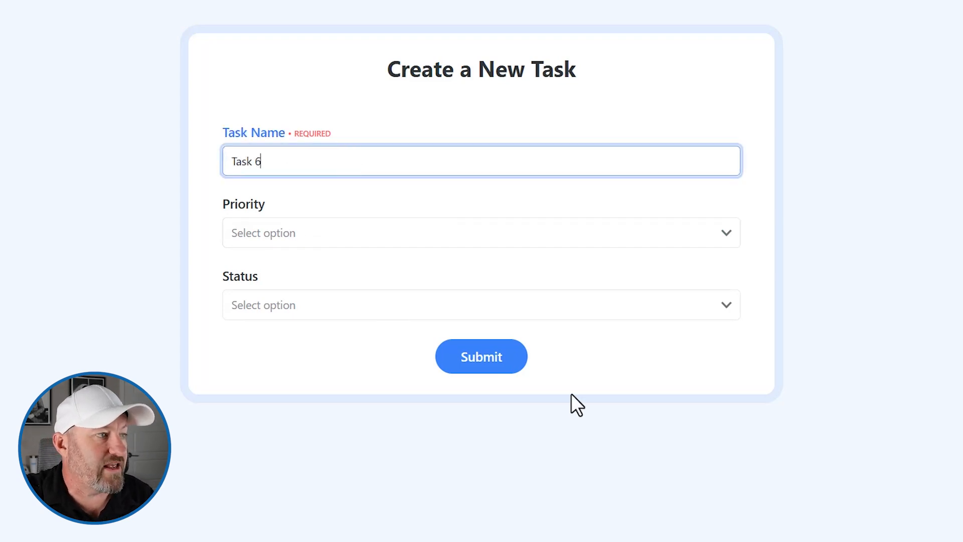
{"action": "mouse_move", "coordinate": [482, 356]}
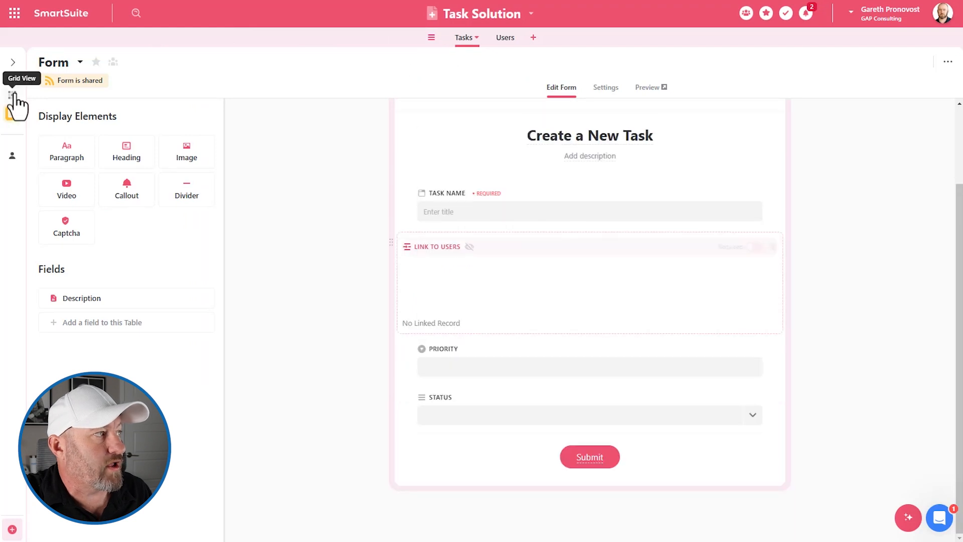
Switch to the Tasks grid and select the new Task 6 row linked to Gareth Pronovost.
{"action": "left_click", "coordinate": [12, 94]}
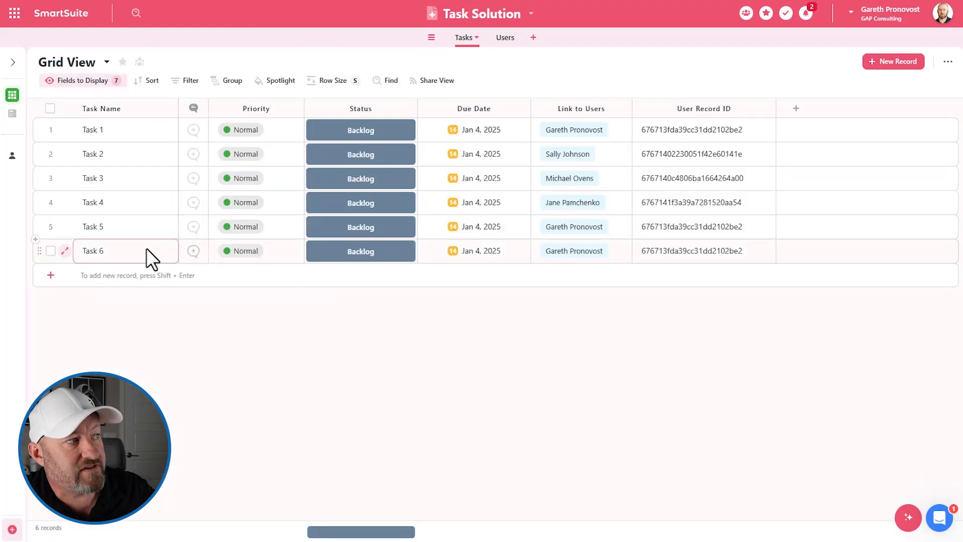
{"action": "left_click", "coordinate": [581, 251]}
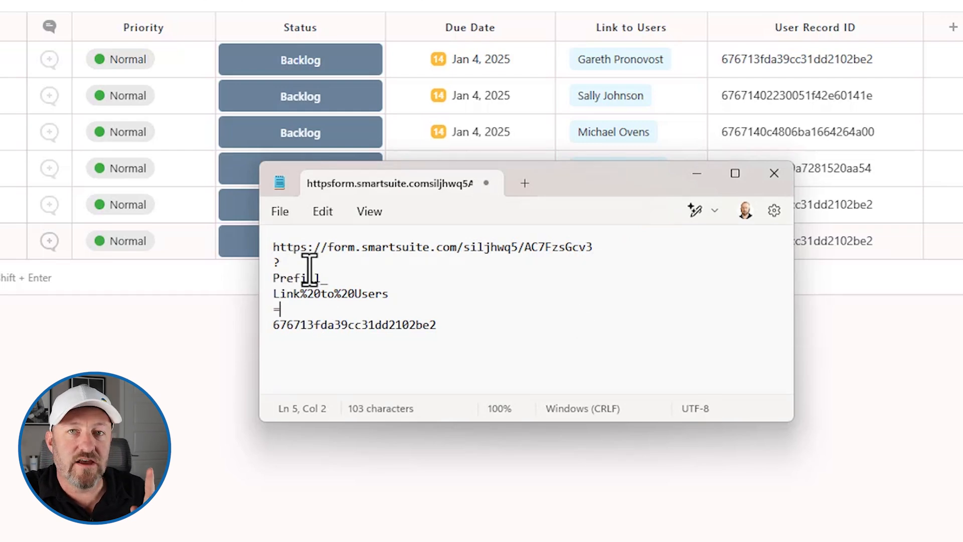
{"action": "mouse_move", "coordinate": [482, 337]}
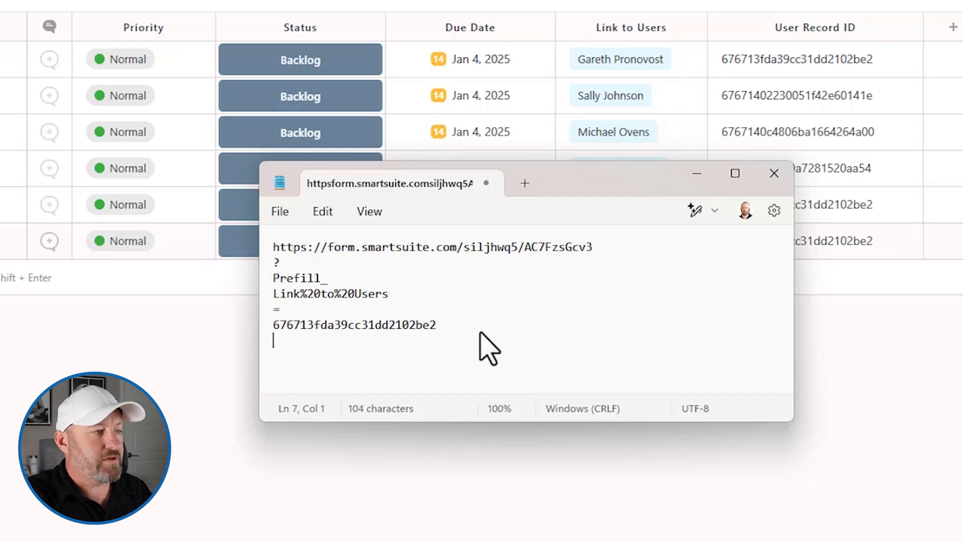
Extend the prefill URL with &Prefill_Status=Backlog and select it for copying.
{"action": "type", "text": "&"}
{"action": "type", "text": "P"}
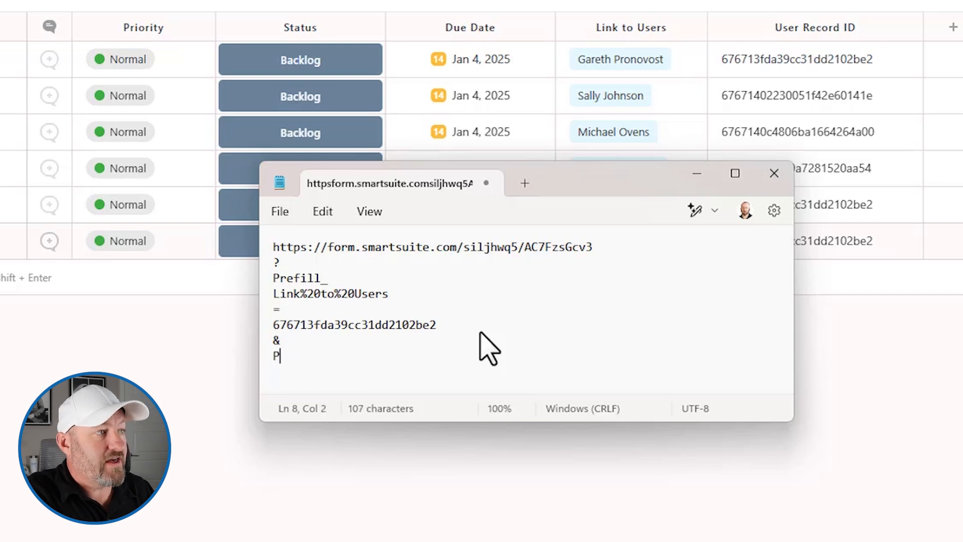
{"action": "type", "text": "refill_"}
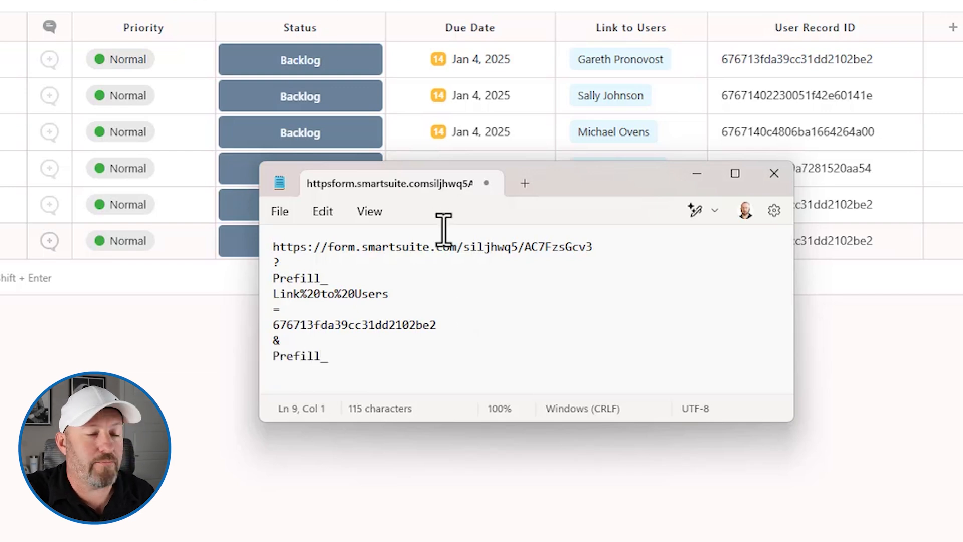
{"action": "type", "text": "Status"}
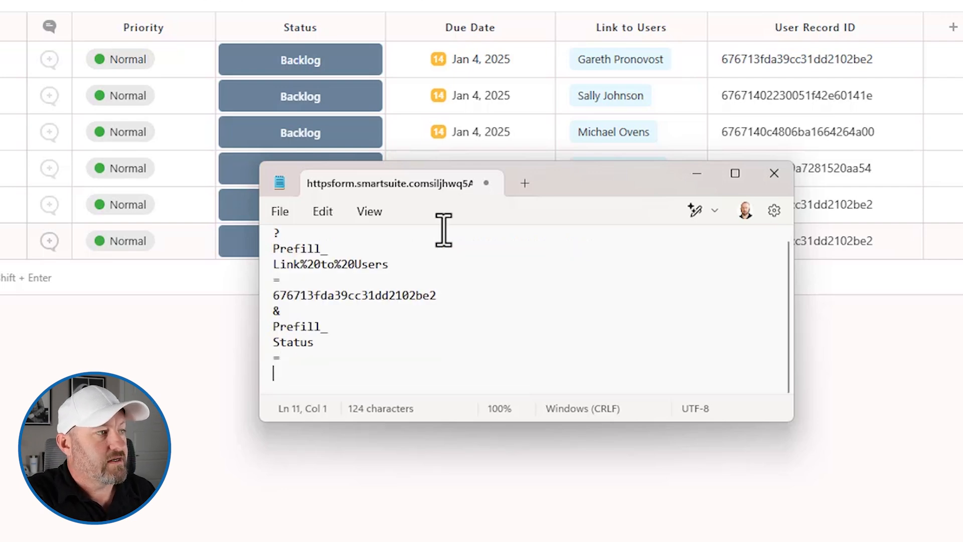
{"action": "type", "text": "Backlog"}
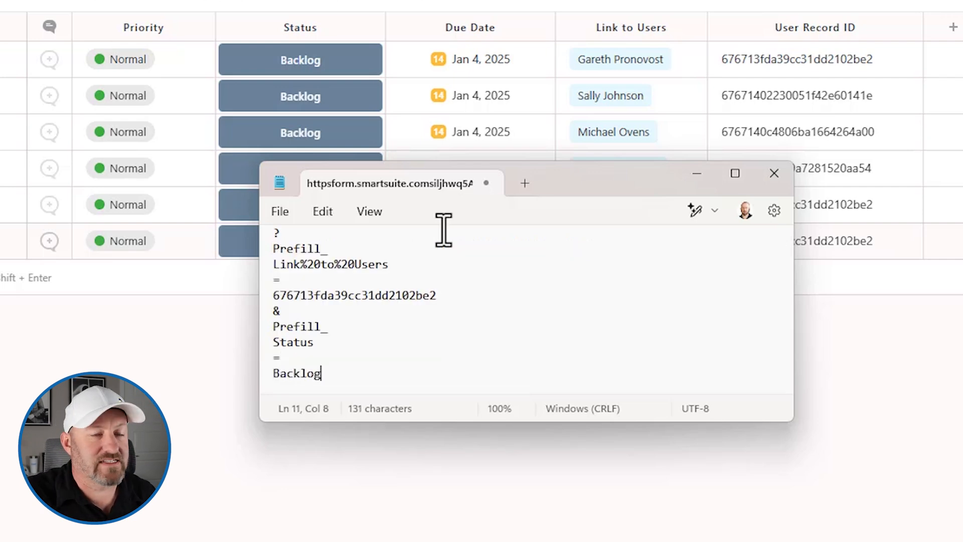
{"action": "key", "text": "ctrl+a"}
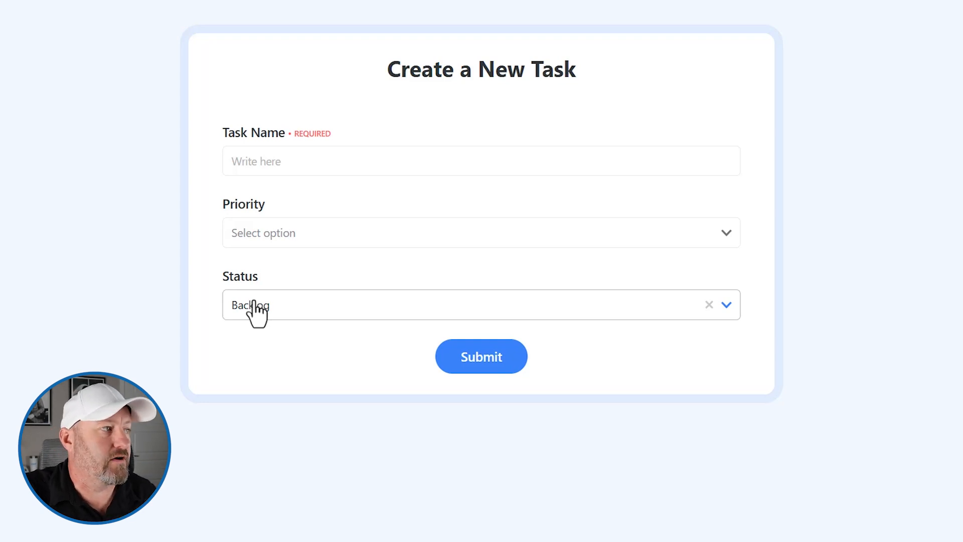
Submit 'Task 7' through the prefilled form so it lands in Backlog linked to Gareth Pronovost.
{"action": "type", "text": "Task 7"}
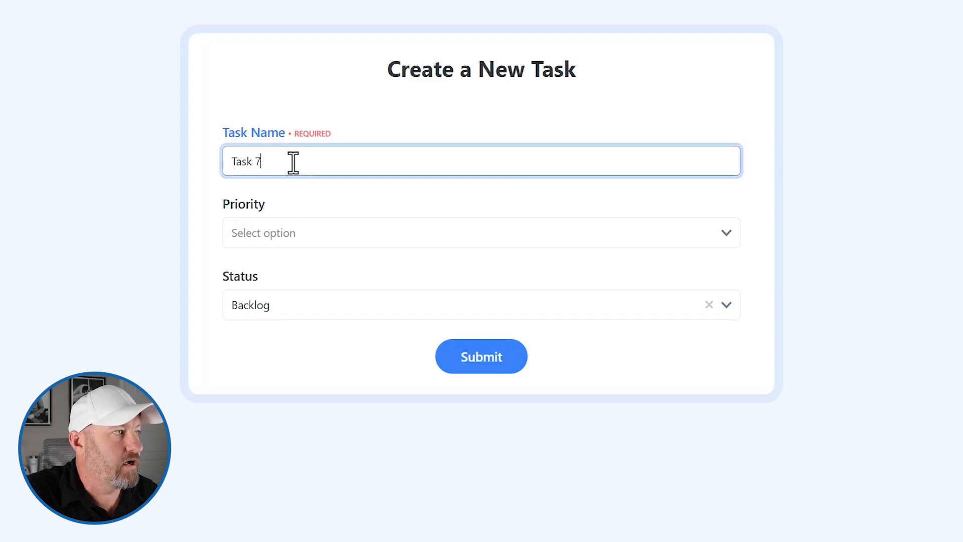
{"action": "left_click", "coordinate": [481, 356]}
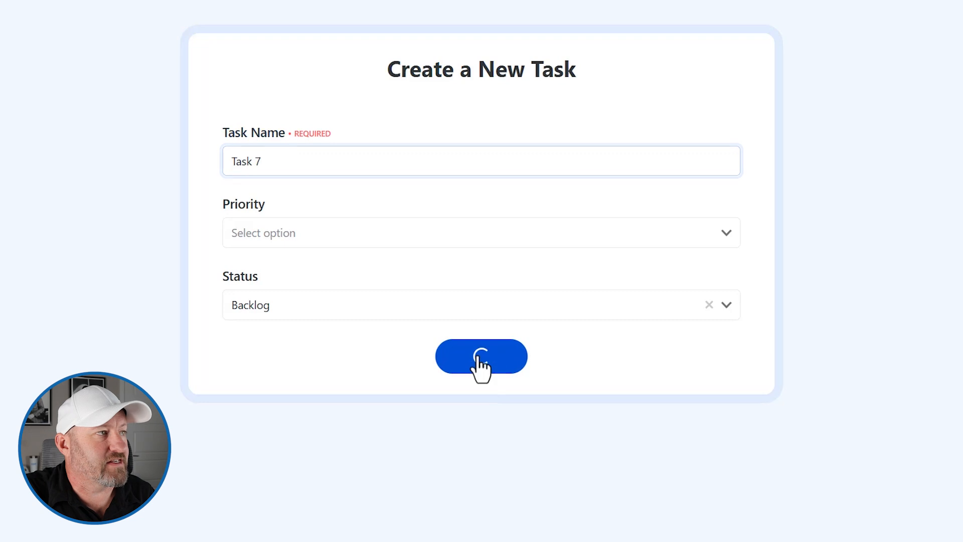
{"action": "left_click", "coordinate": [480, 356]}
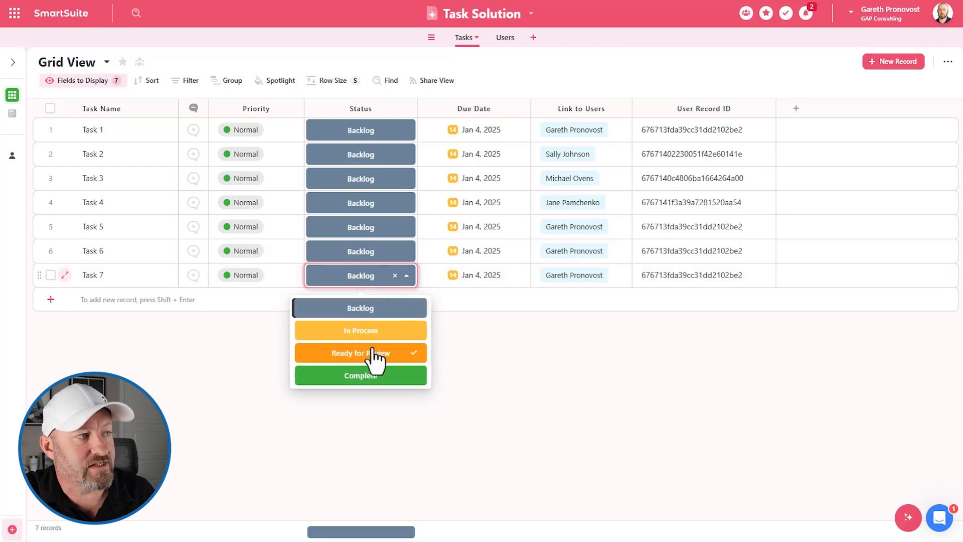
{"action": "mouse_move", "coordinate": [547, 395]}
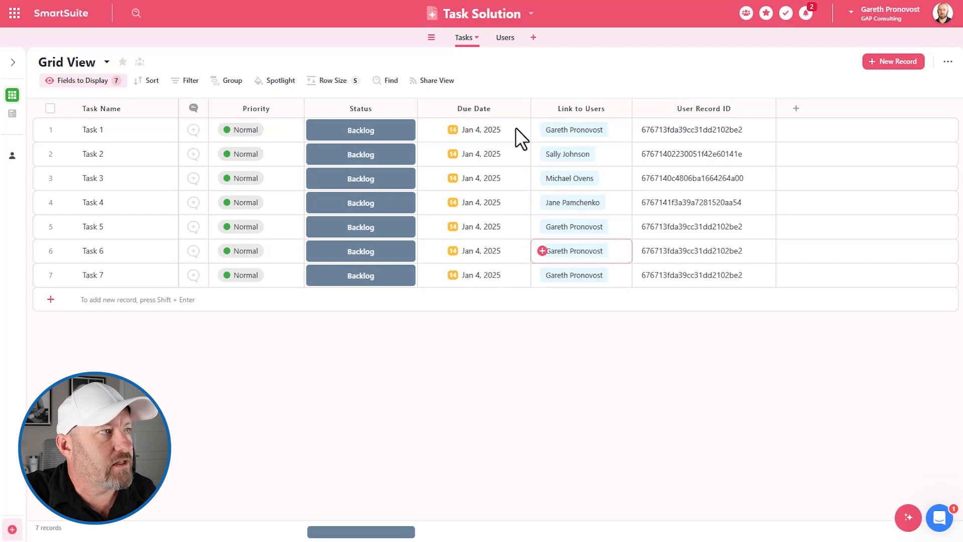
Add a new Button field to the Users table.
{"action": "left_click", "coordinate": [499, 37]}
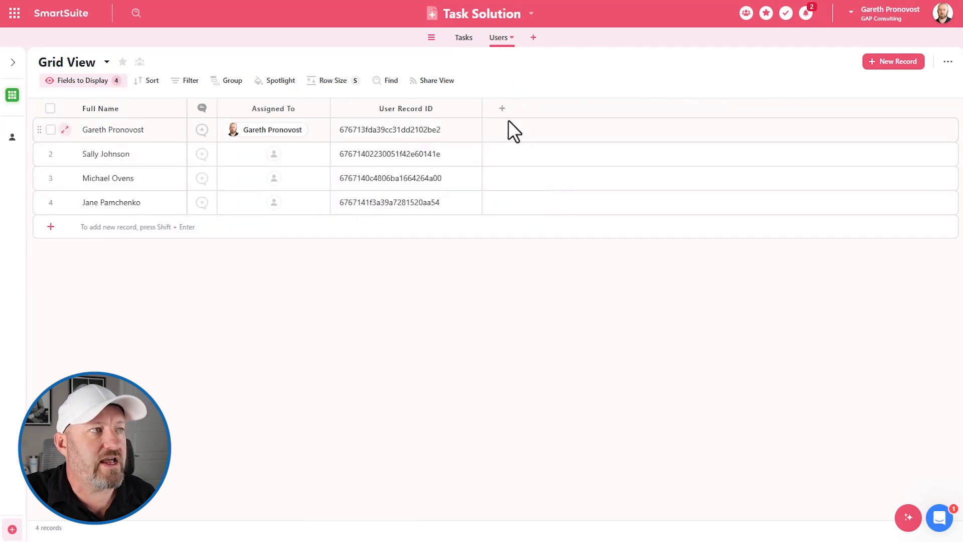
{"action": "left_click", "coordinate": [502, 108]}
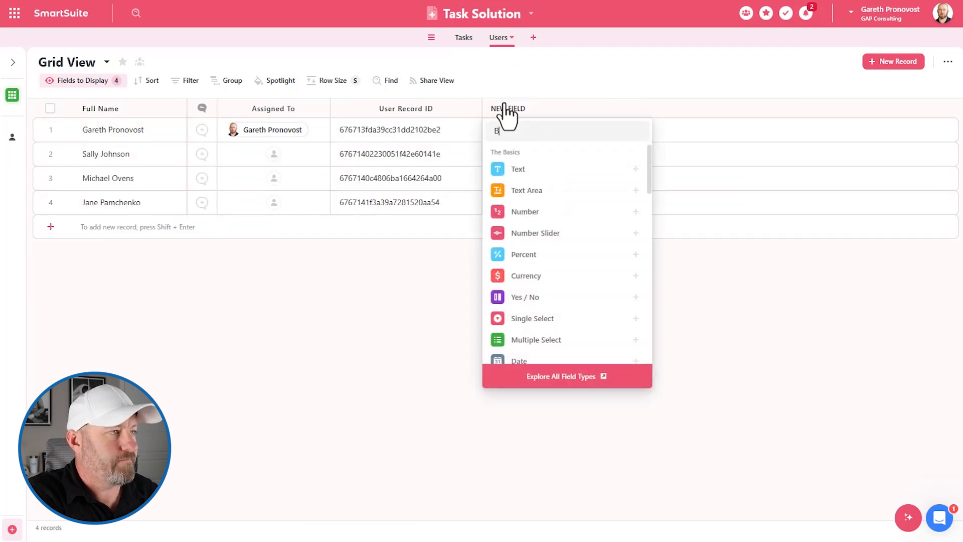
{"action": "type", "text": "Button"}
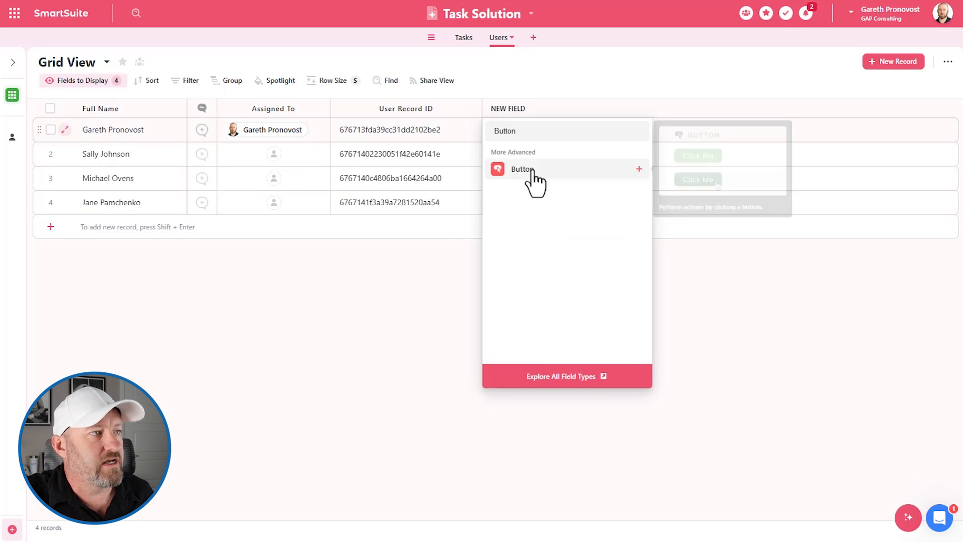
{"action": "left_click", "coordinate": [521, 168]}
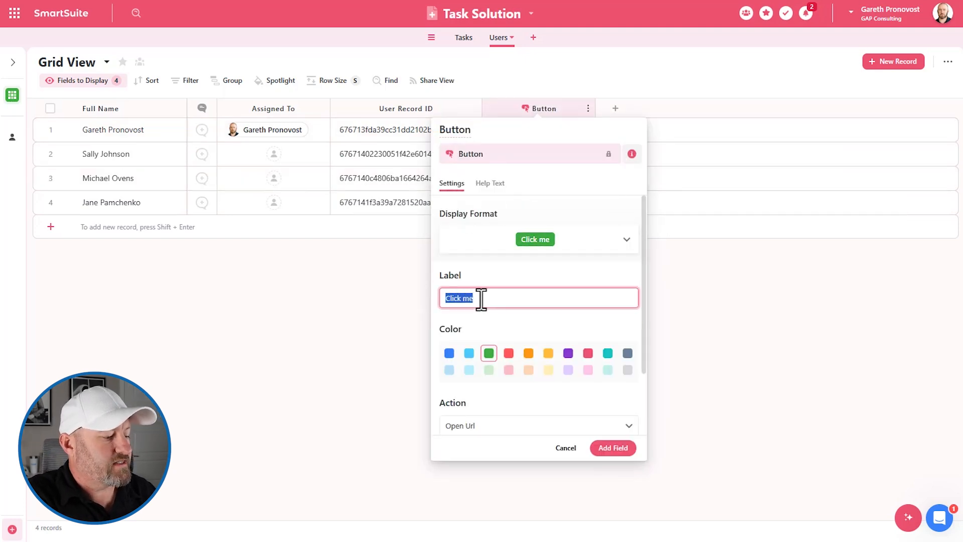
Label the button 'Assign Task' and set its action to open a URL from a formula.
{"action": "type", "text": "Assign Task"}
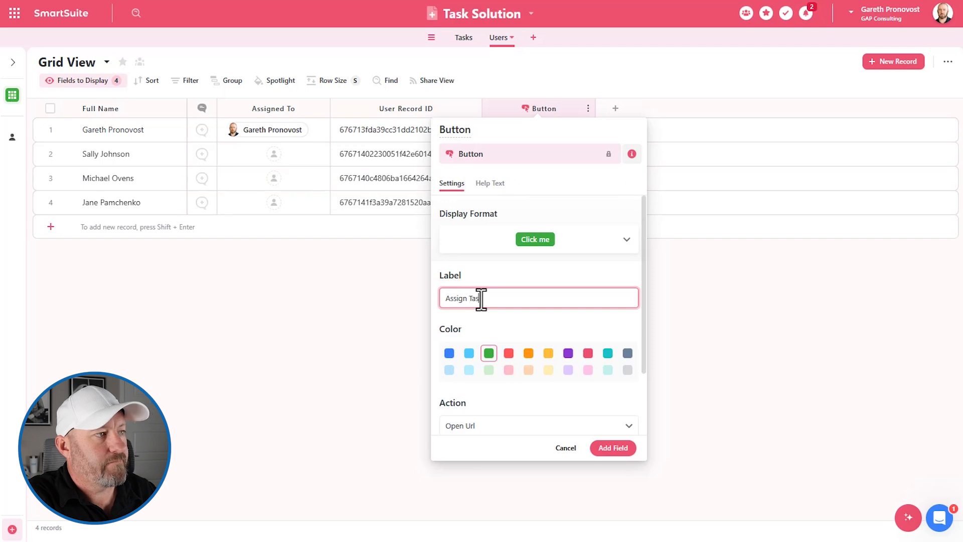
{"action": "scroll", "scroll_direction": "down", "scroll_amount": 3}
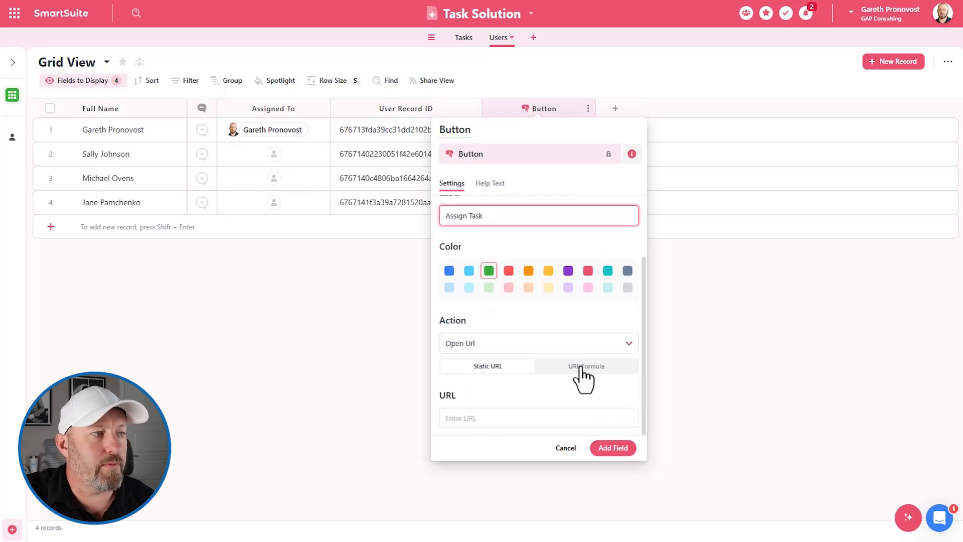
{"action": "left_click", "coordinate": [585, 365]}
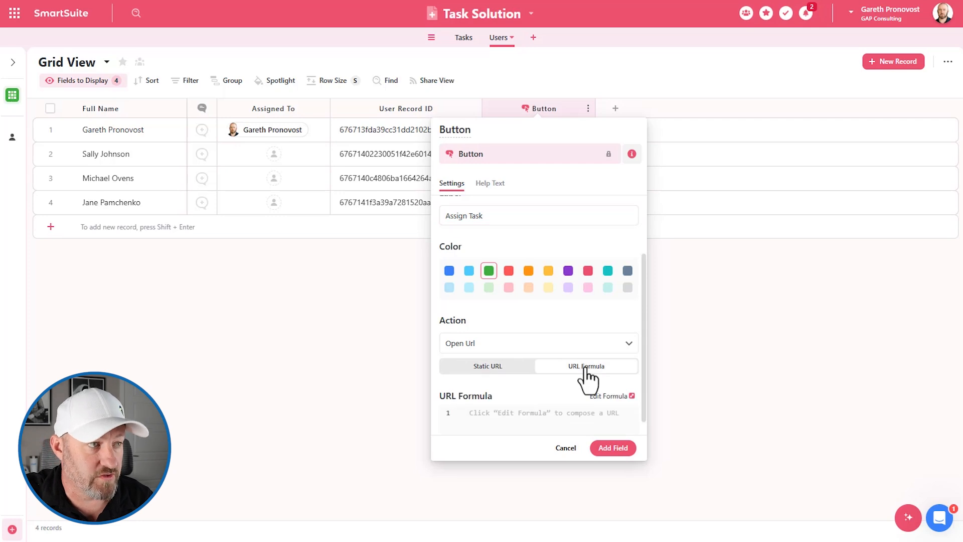
{"action": "left_click", "coordinate": [607, 396]}
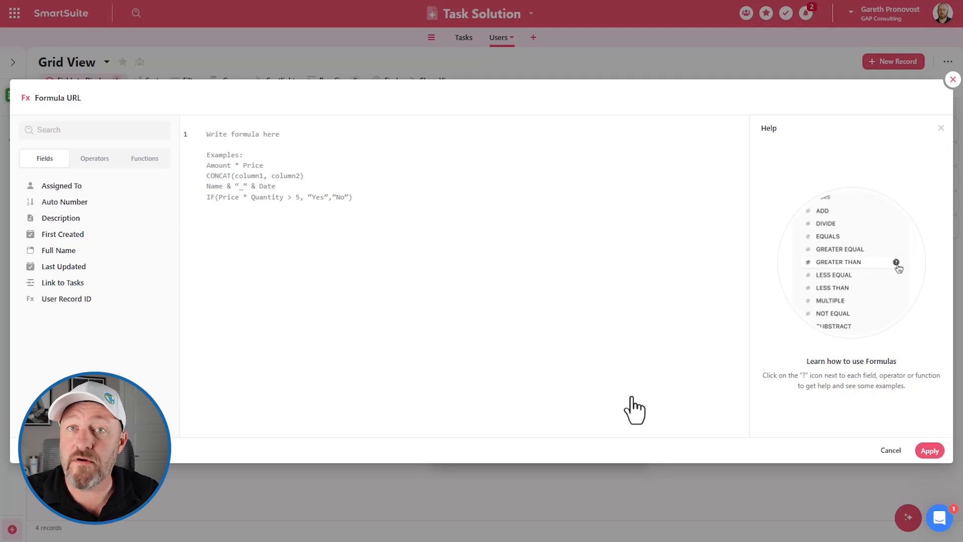
{"action": "mouse_move", "coordinate": [912, 373]}
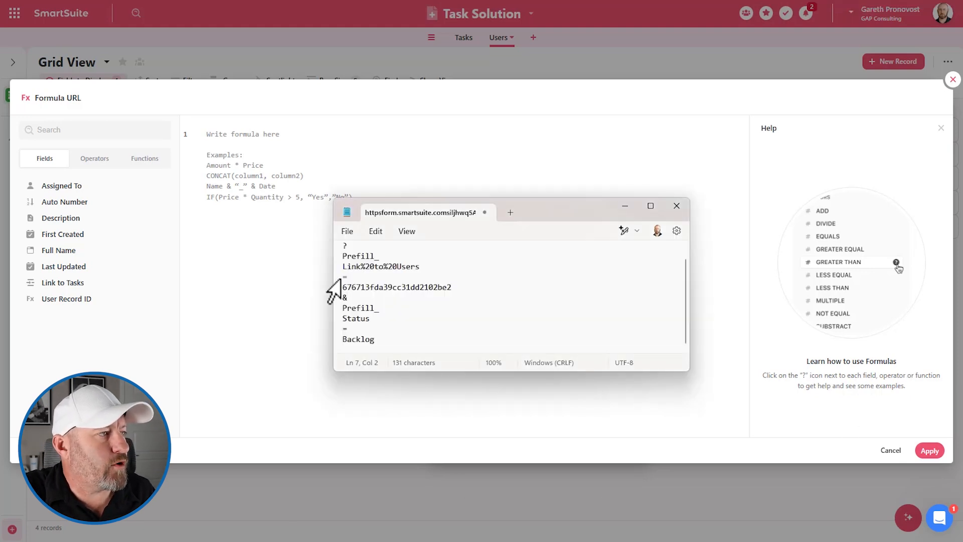
Start the URL formula with CONCAT and a quoted task form address ending in ?Prefill_.
{"action": "left_click_drag", "start_coordinate": [337, 298], "coordinate": [373, 339]}
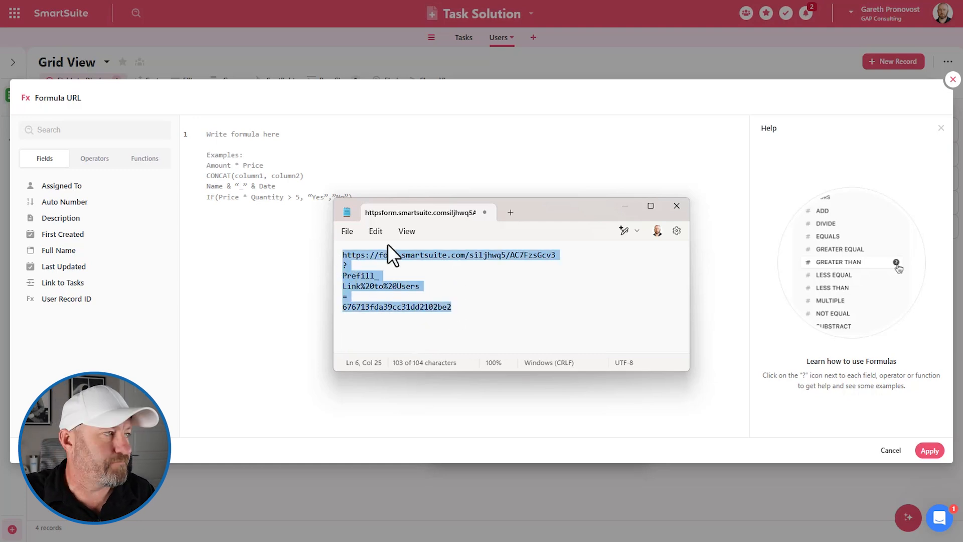
{"action": "type", "text": "conc"}
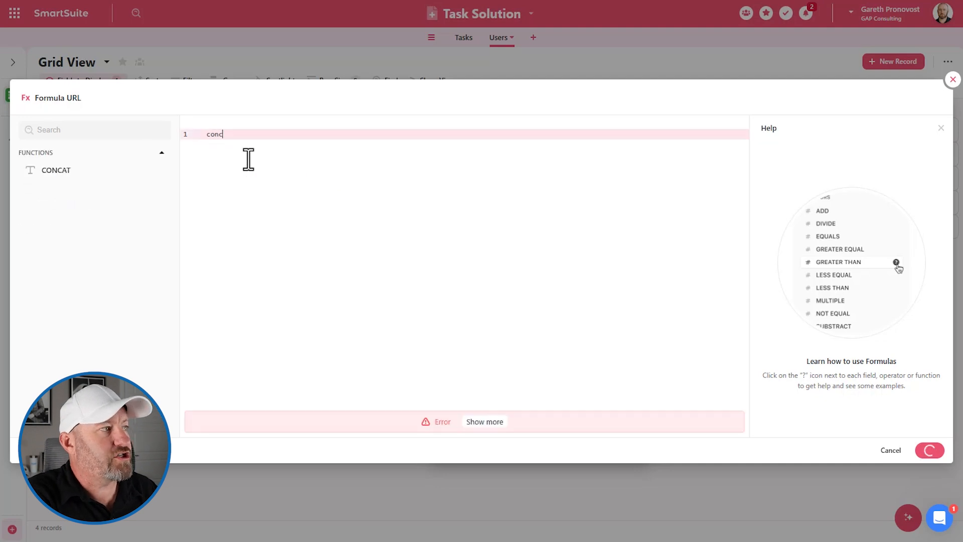
{"action": "left_click", "coordinate": [56, 170]}
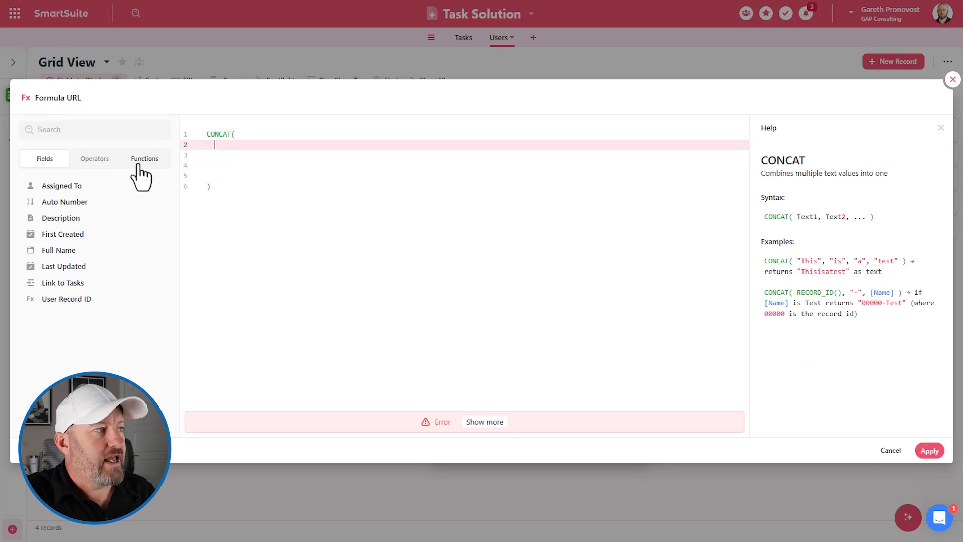
{"action": "type", "text": "\"\""}
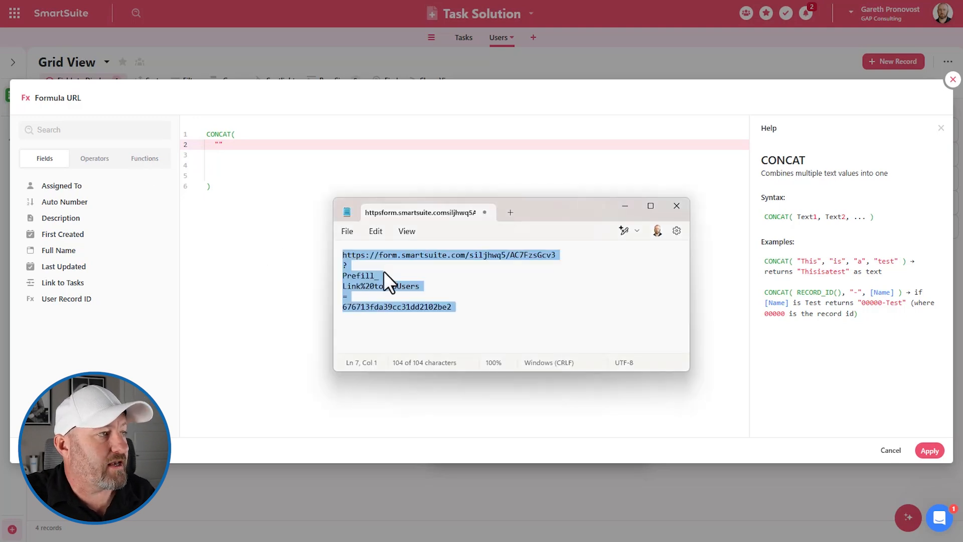
{"action": "left_click", "coordinate": [402, 258]}
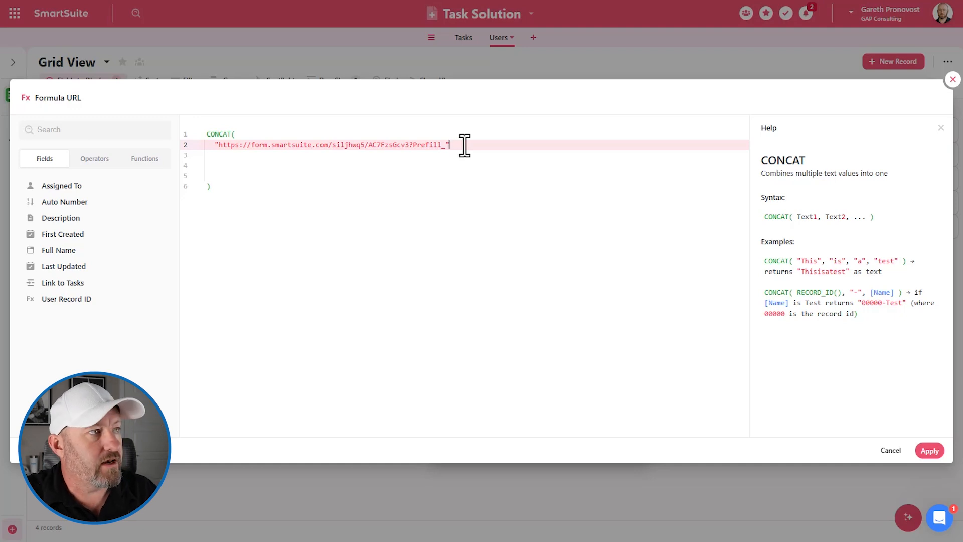
Add ENCODE_URL_COMPONENT("Link to Users") as the formula's second argument.
{"action": "type", "text": ","}
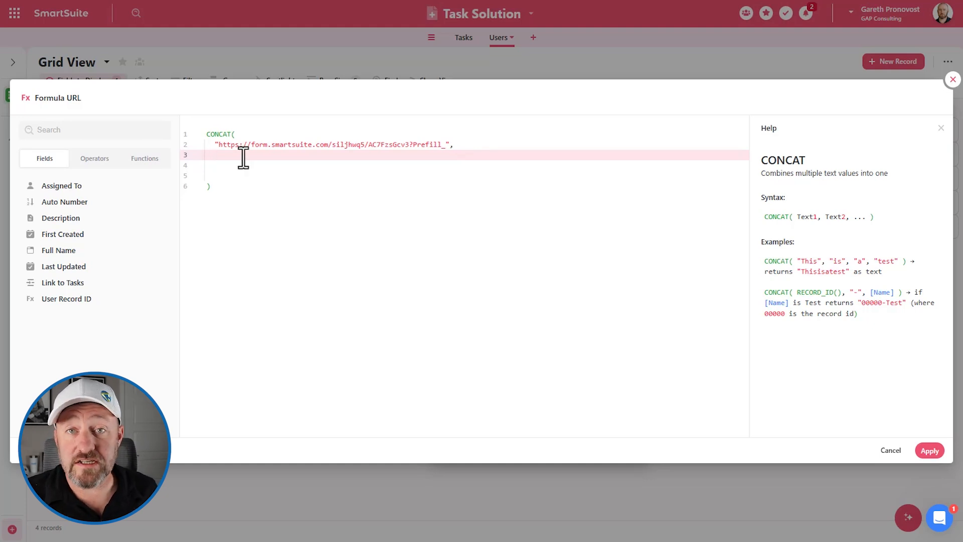
{"action": "left_click", "coordinate": [221, 155]}
{"action": "type", "text": "Link to Users"}
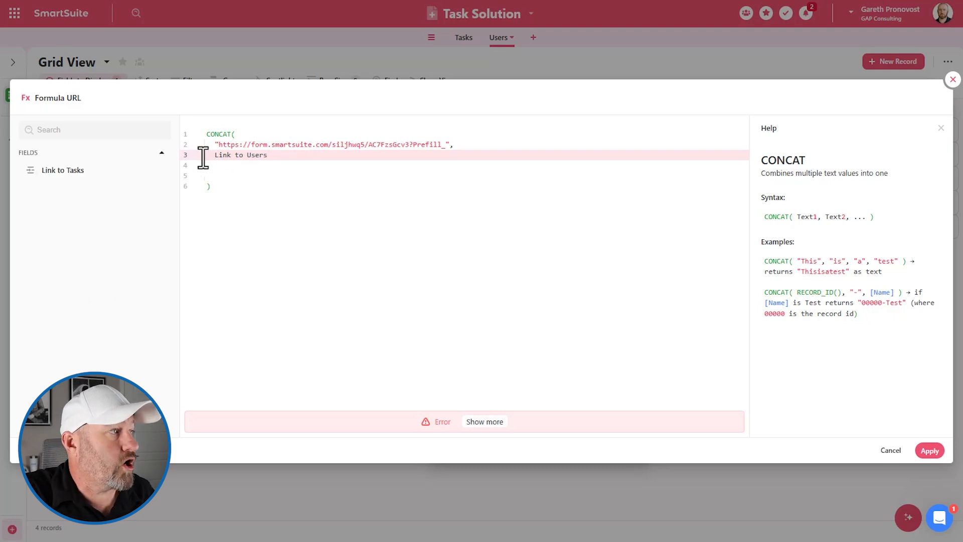
{"action": "type", "text": "Enco"}
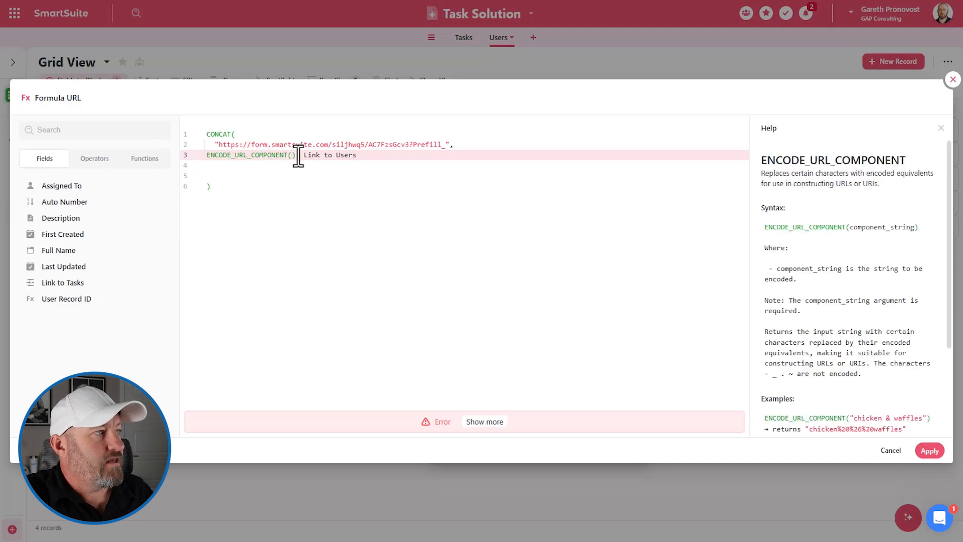
{"action": "left_click", "coordinate": [929, 450]}
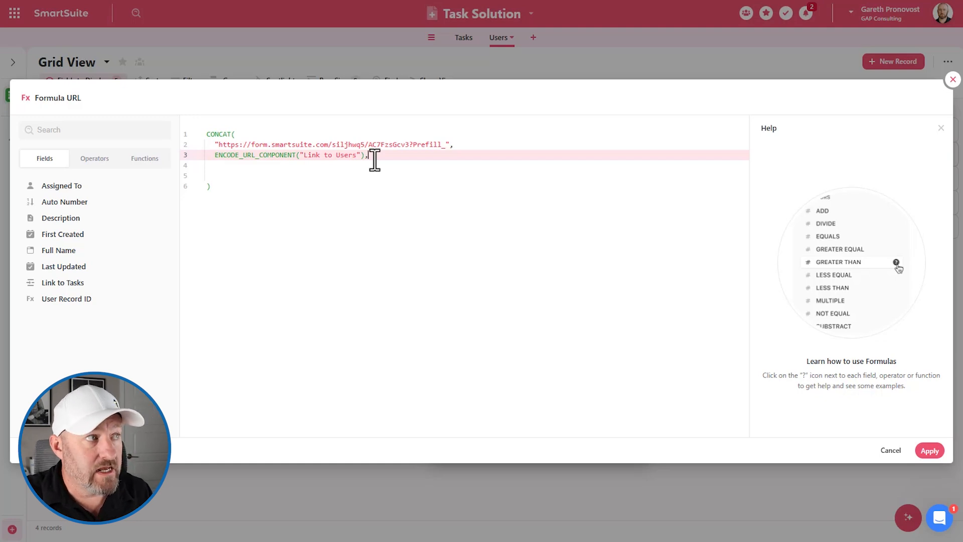
Append a quoted "=" argument followed by RECORD_ID() to the CONCAT formula.
{"action": "key", "text": "enter"}
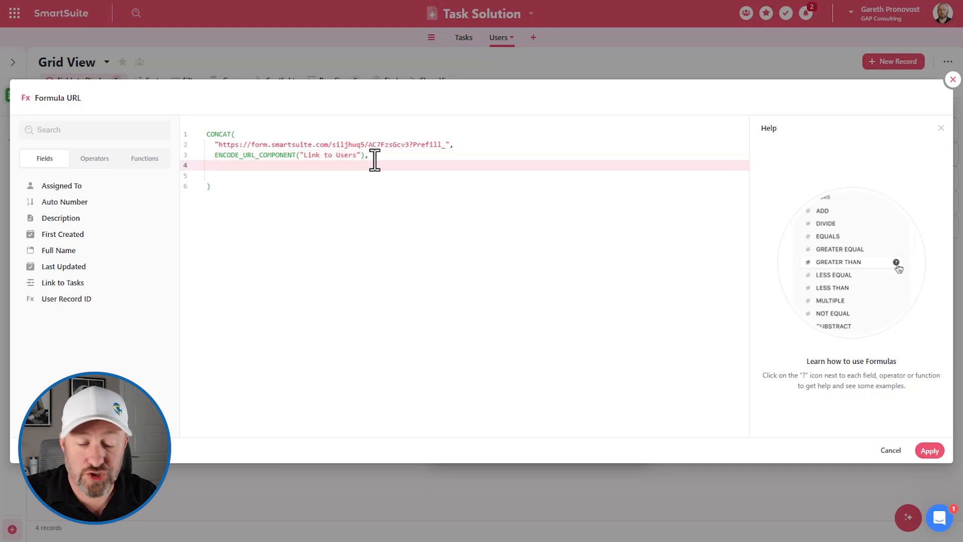
{"action": "type", "text": "\"\""}
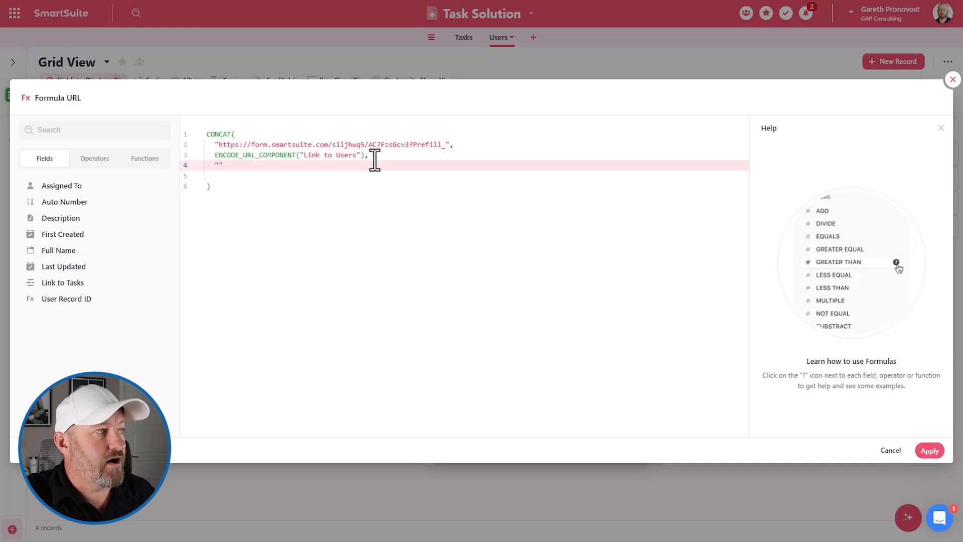
{"action": "type", "text": "="}
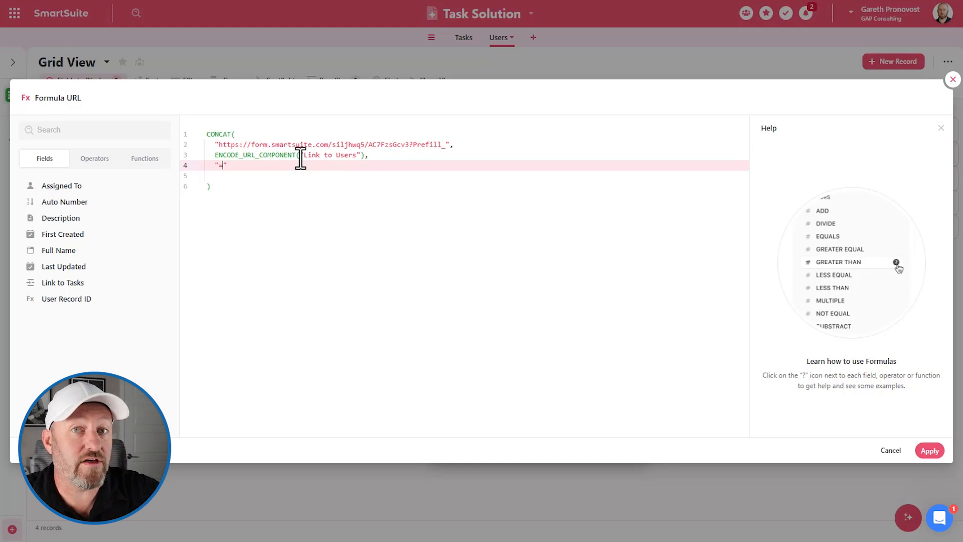
{"action": "type", "text": "="}
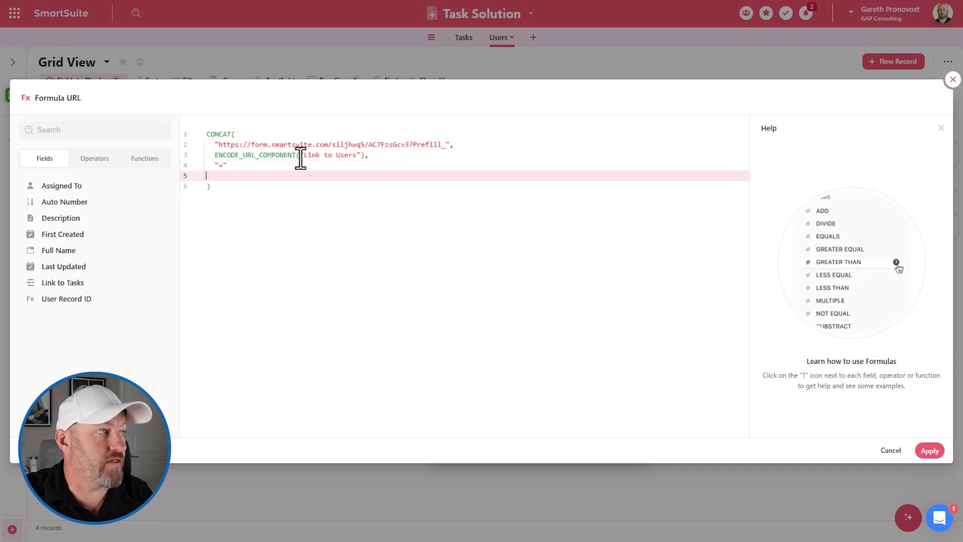
{"action": "type", "text": ","}
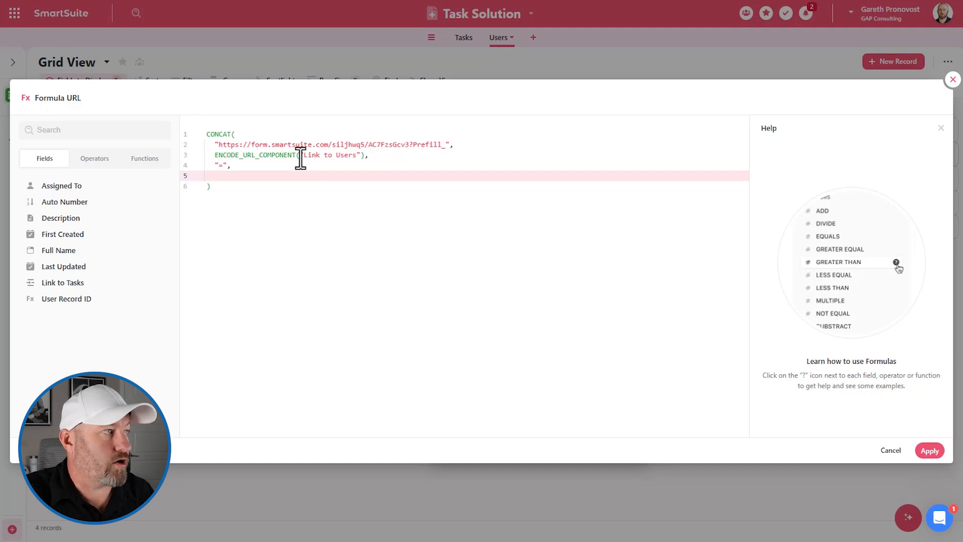
{"action": "type", "text": "reco"}
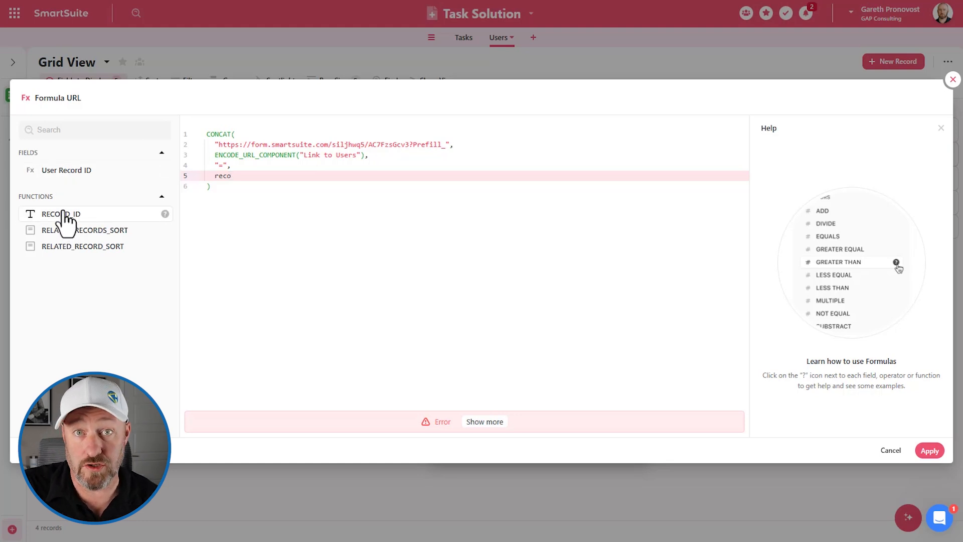
{"action": "left_click", "coordinate": [66, 171]}
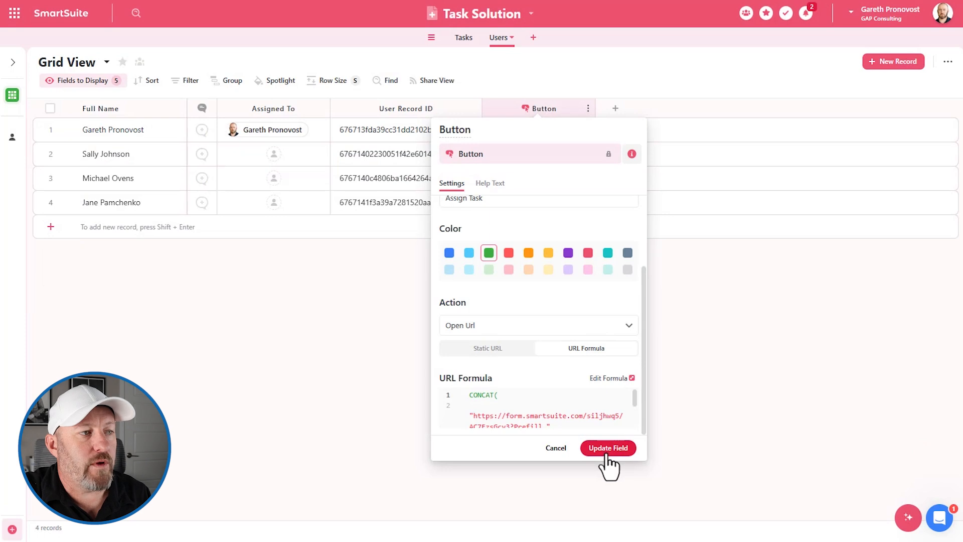
Save the Assign Task button field and use the fourth user's button to open the task form.
{"action": "left_click", "coordinate": [608, 447]}
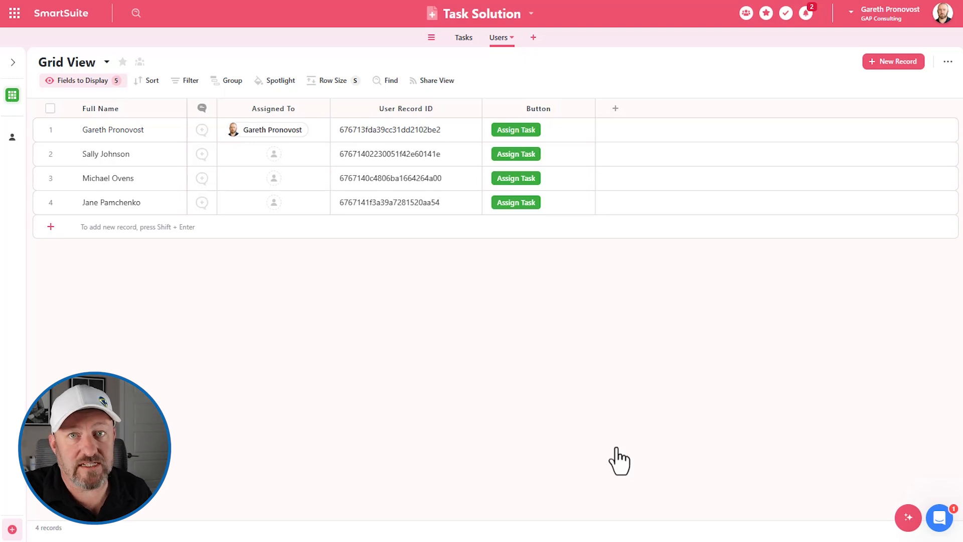
{"action": "left_click", "coordinate": [111, 202]}
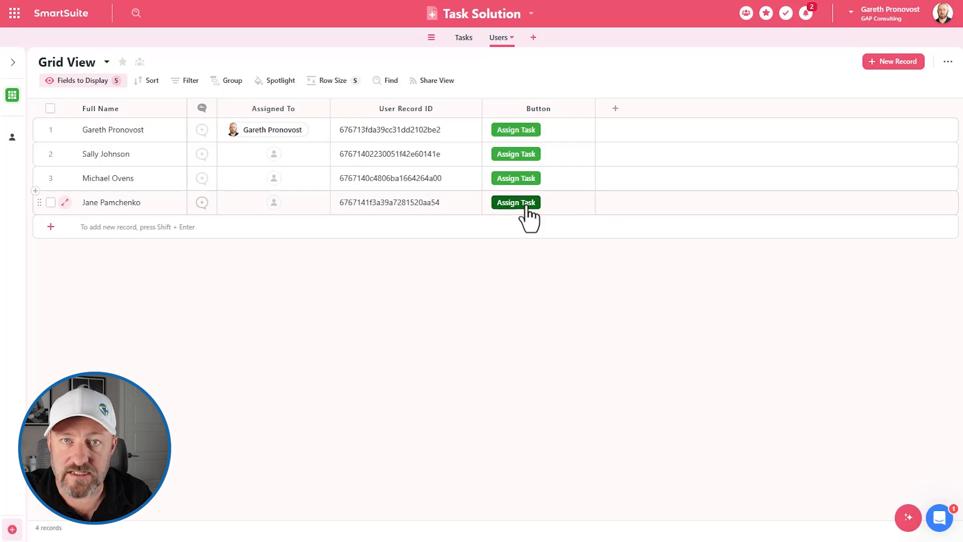
{"action": "left_click", "coordinate": [516, 202]}
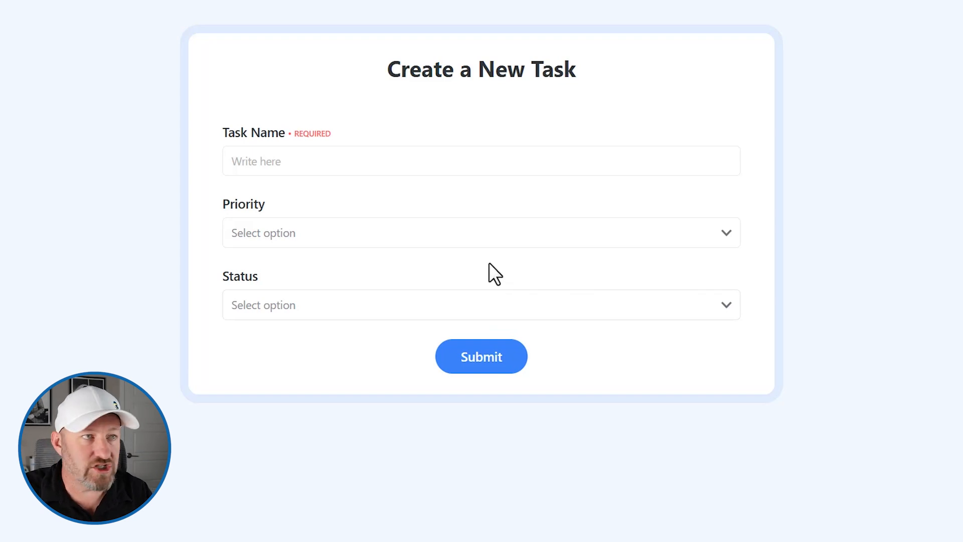
Fill the task form with name 'Task 8', priority Urgent and a status, then submit it.
{"action": "left_click", "coordinate": [389, 160]}
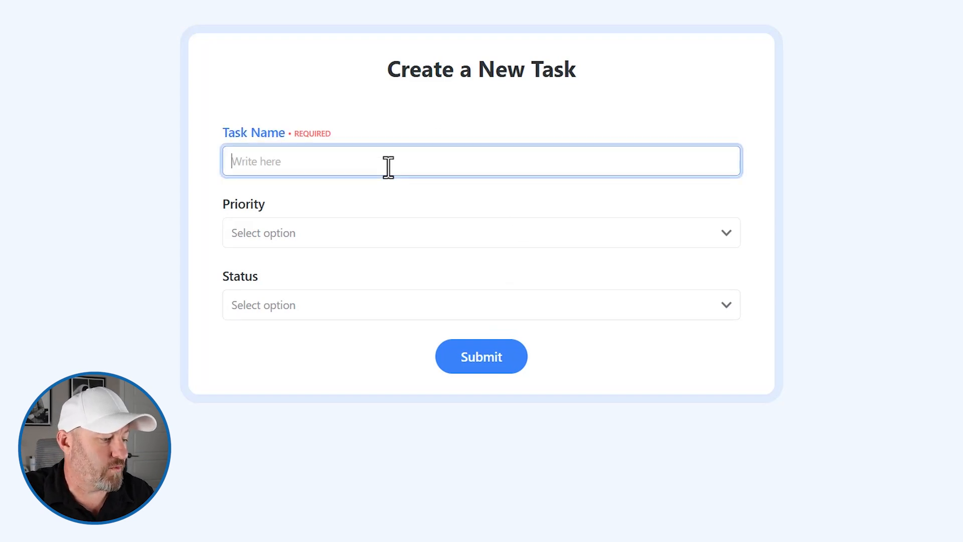
{"action": "type", "text": "Task 8"}
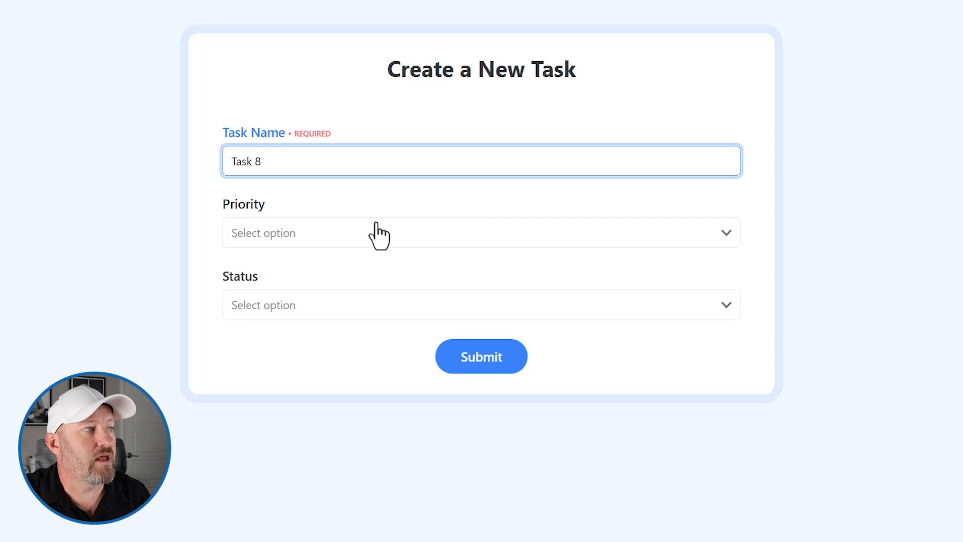
{"action": "left_click", "coordinate": [480, 232]}
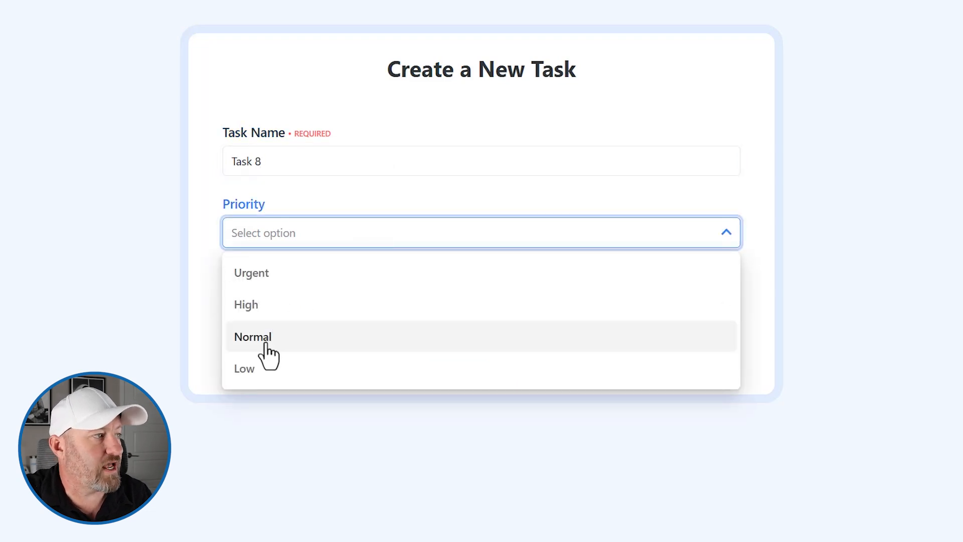
{"action": "left_click", "coordinate": [251, 273]}
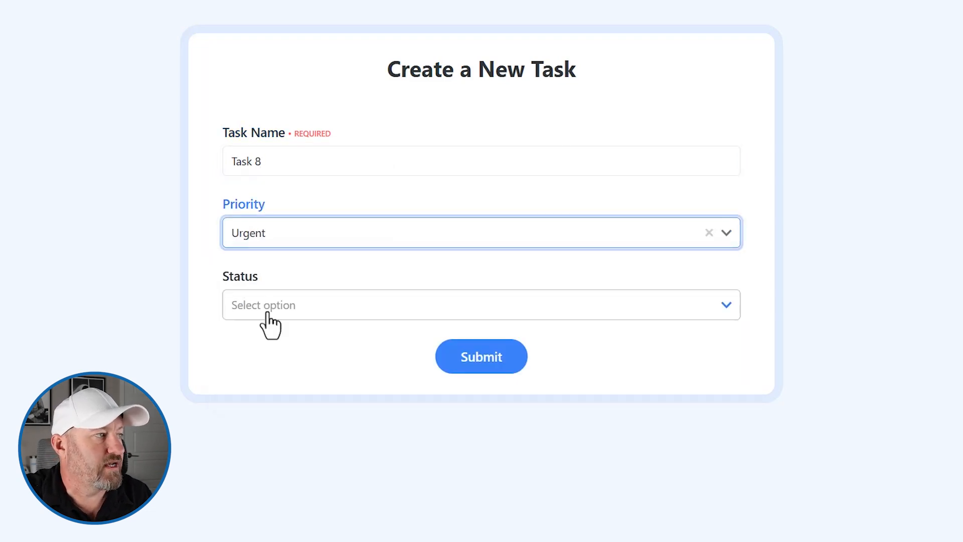
{"action": "left_click", "coordinate": [481, 305]}
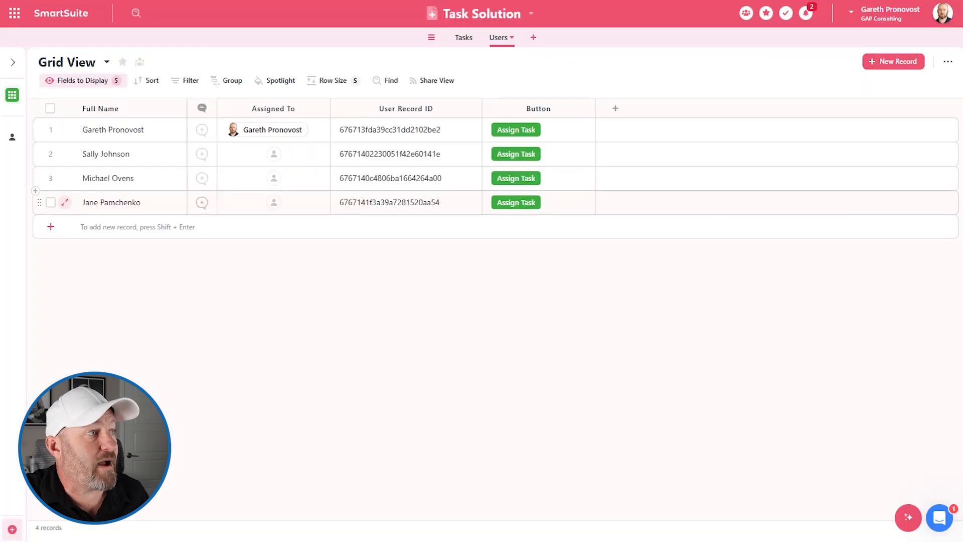
{"action": "left_click", "coordinate": [463, 37]}
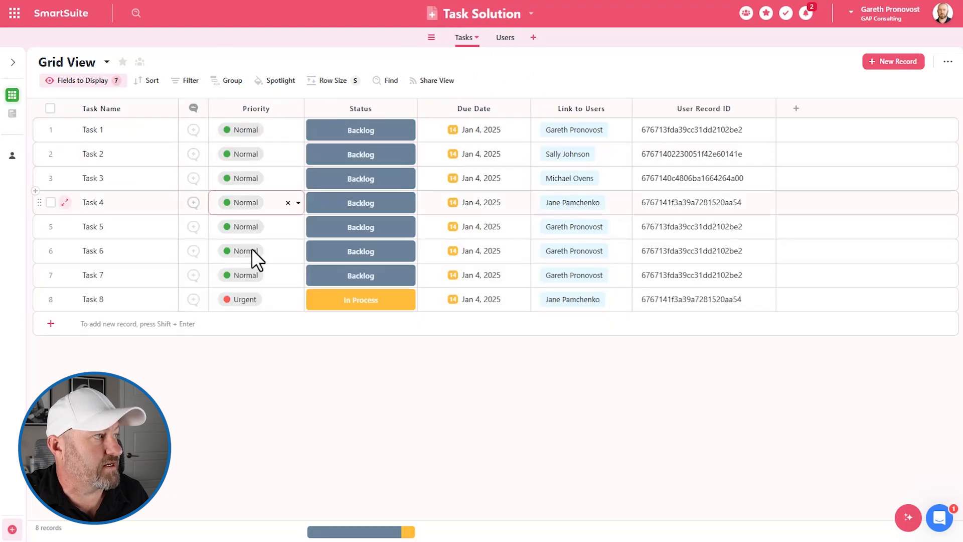
{"action": "left_click", "coordinate": [252, 299]}
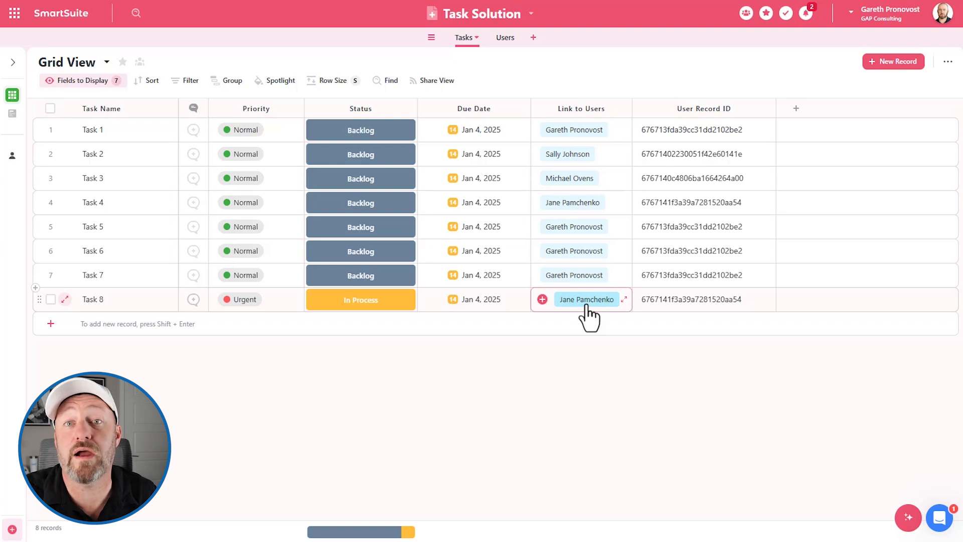
{"action": "mouse_move", "coordinate": [721, 279]}
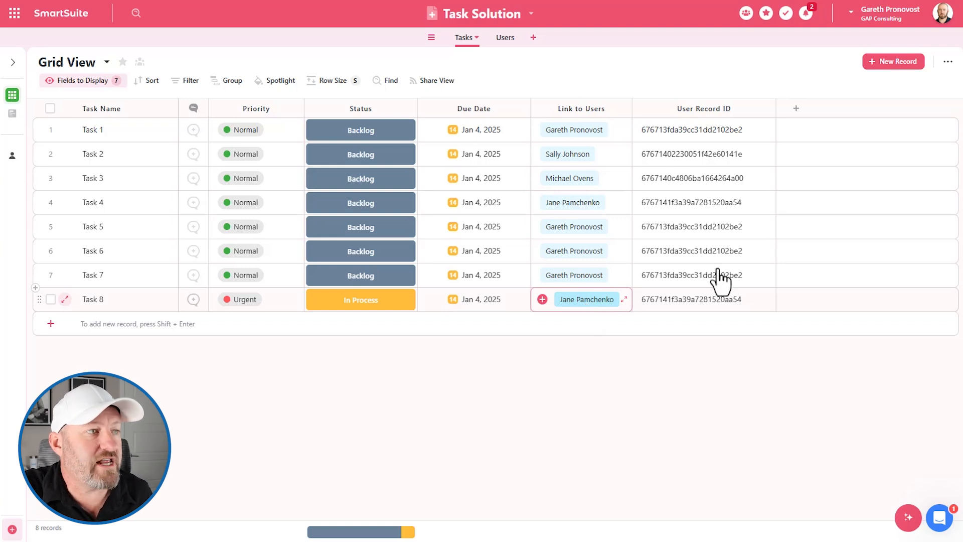
{"action": "left_click", "coordinate": [499, 37]}
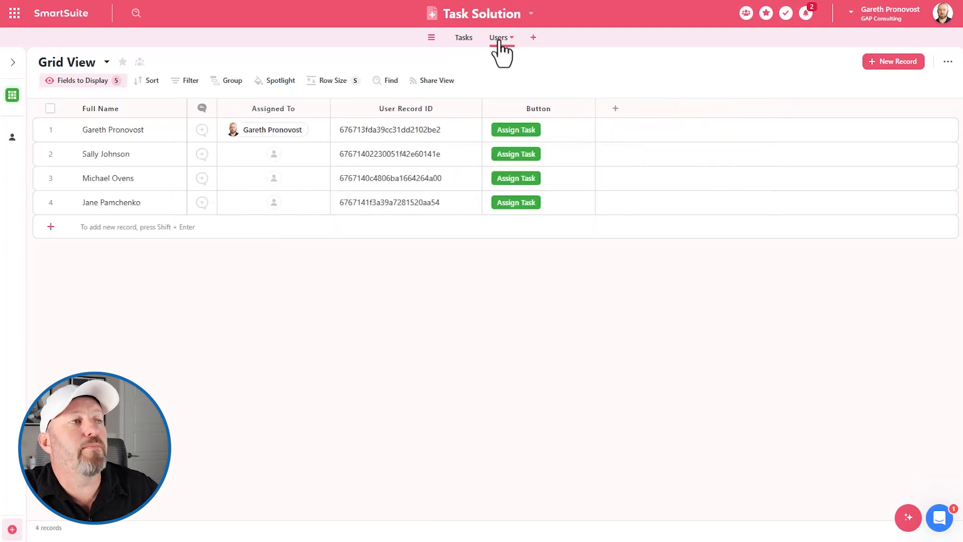